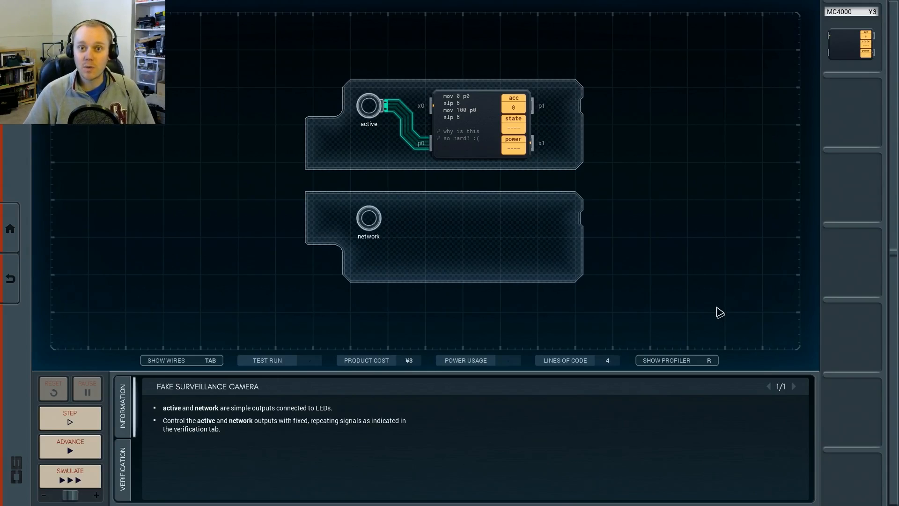
mouse_move(668, 234)
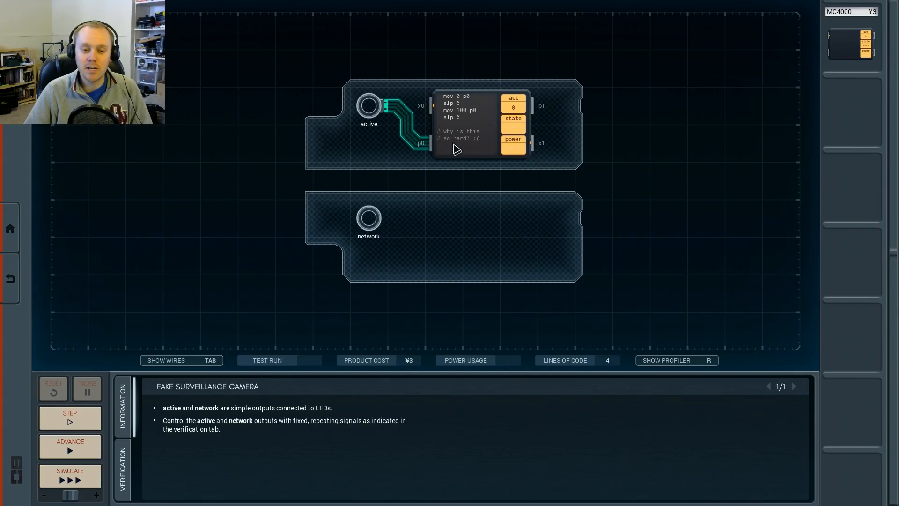
Display the expected active and network output waveforms on the Verification tab
left_click(122, 468)
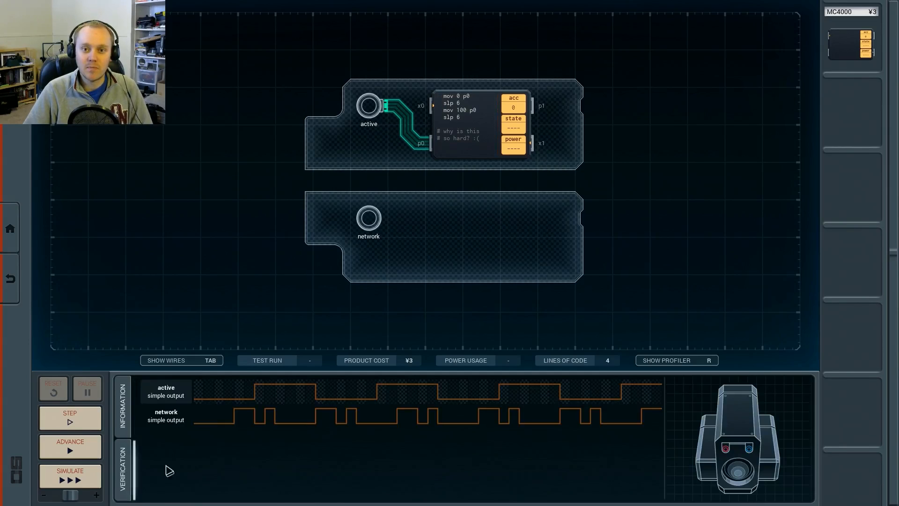
mouse_move(721, 421)
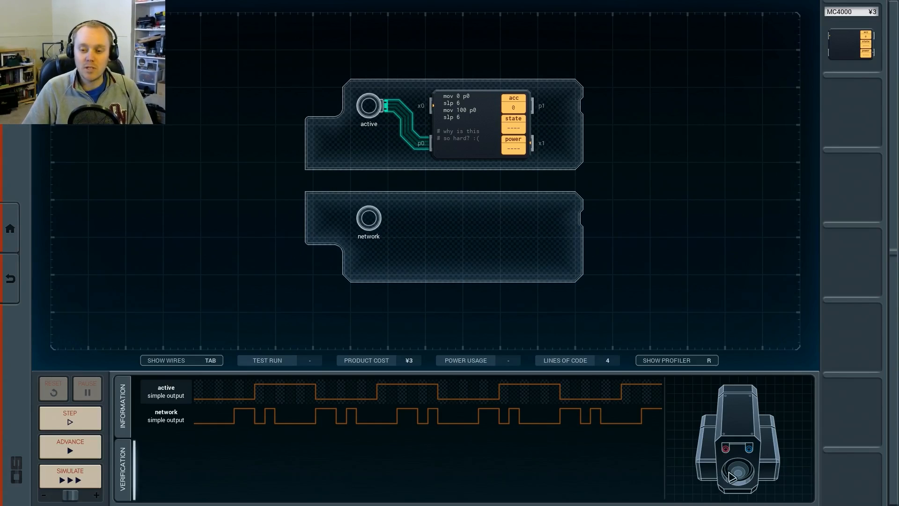
mouse_move(745, 457)
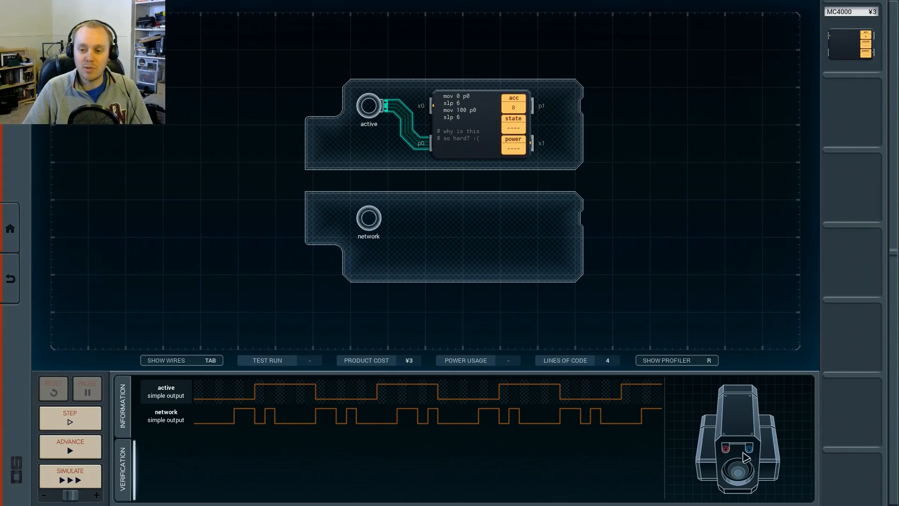
mouse_move(705, 478)
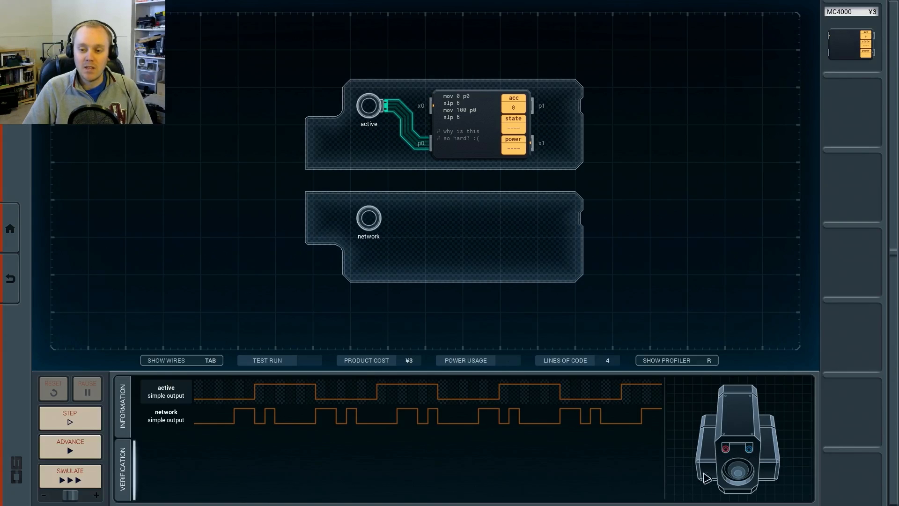
mouse_move(228, 407)
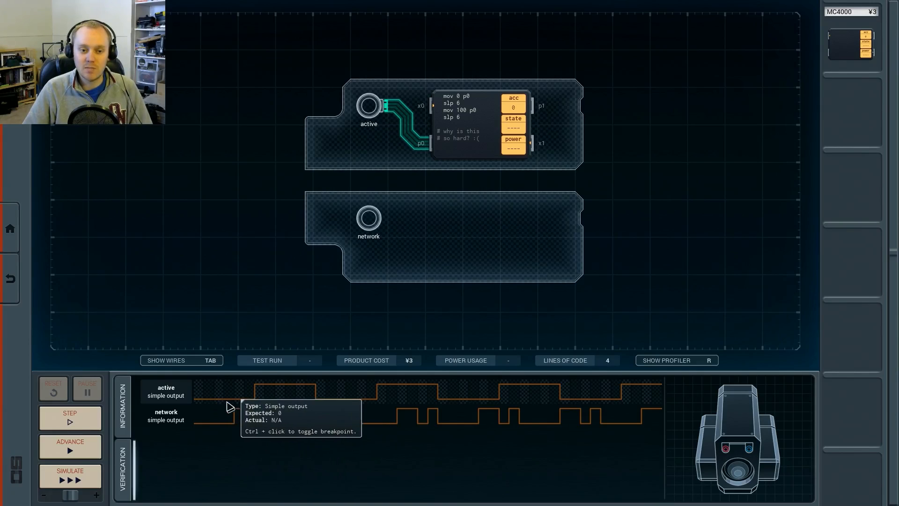
mouse_move(303, 393)
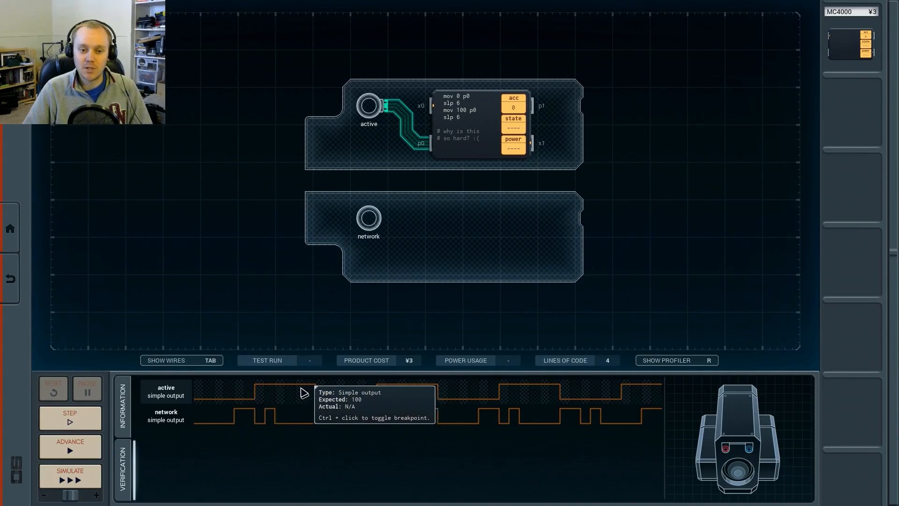
mouse_move(378, 404)
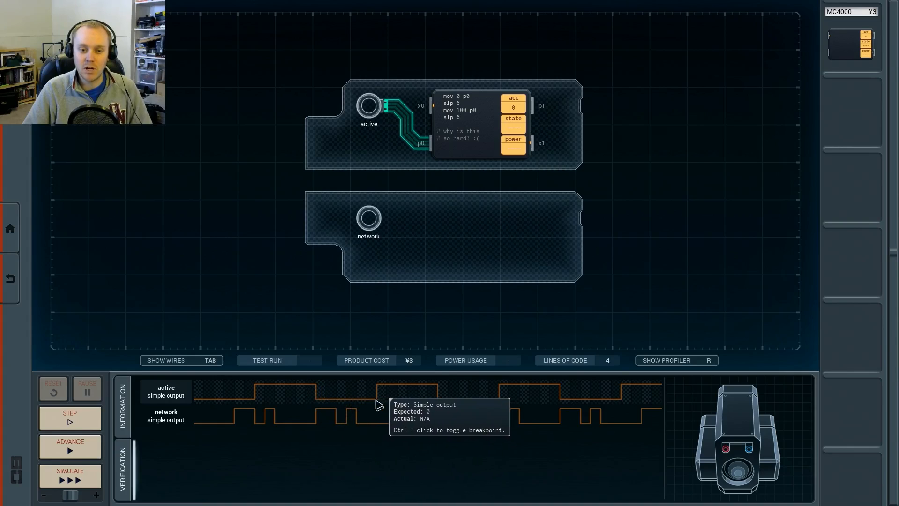
mouse_move(482, 407)
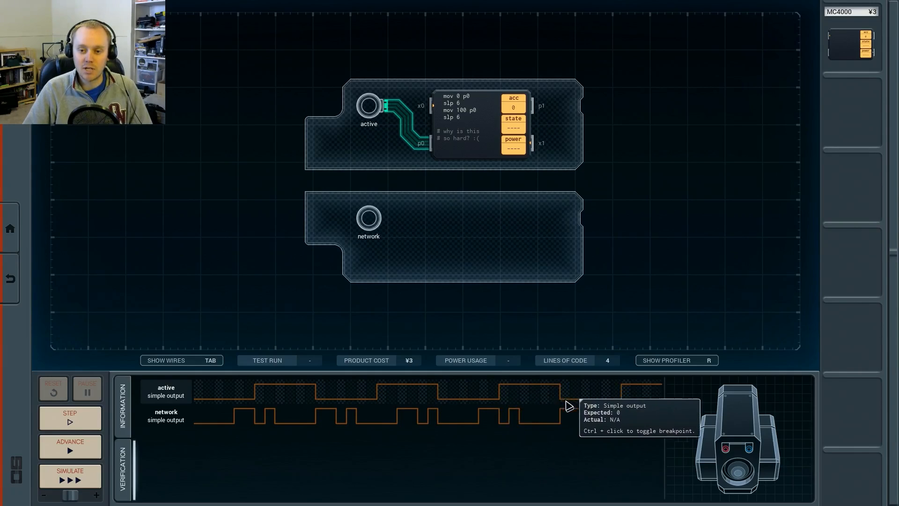
mouse_move(278, 462)
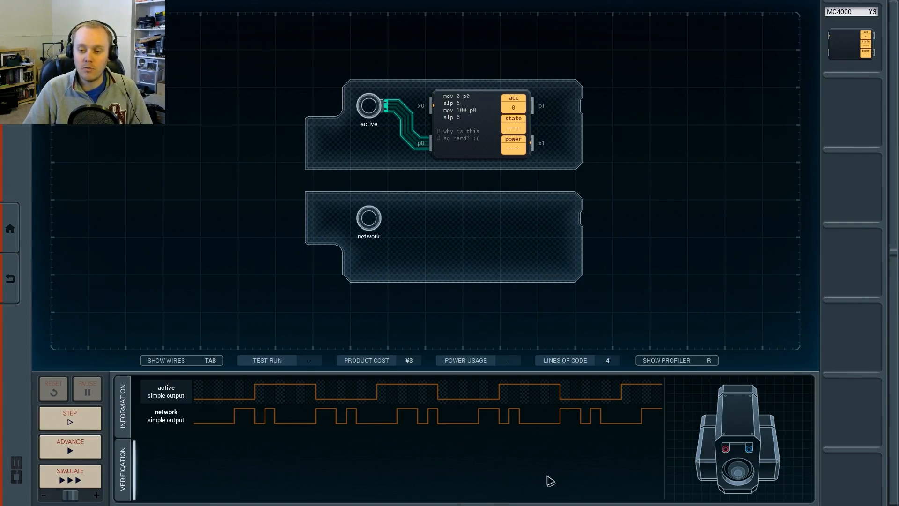
mouse_move(731, 484)
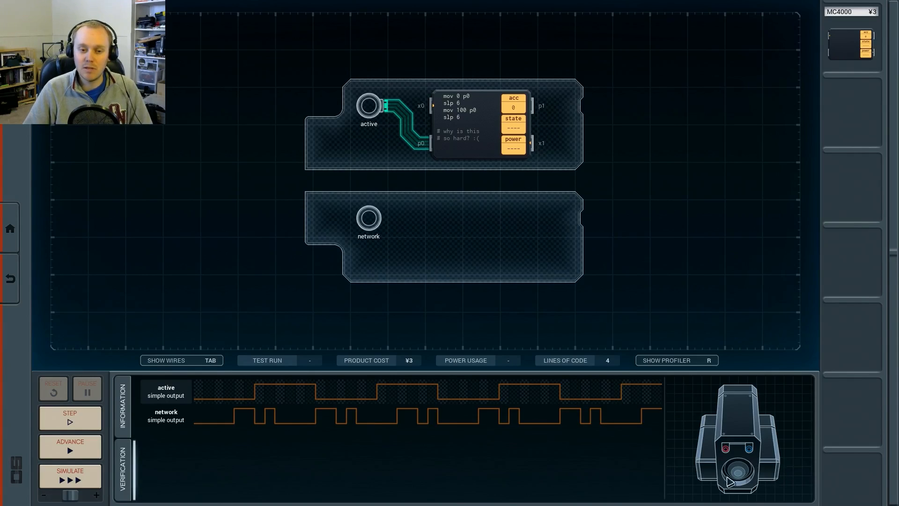
mouse_move(281, 463)
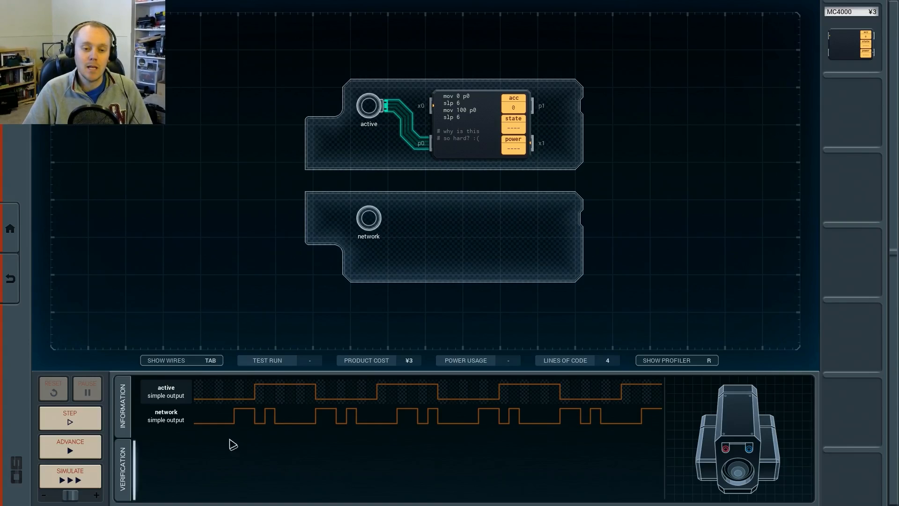
mouse_move(234, 431)
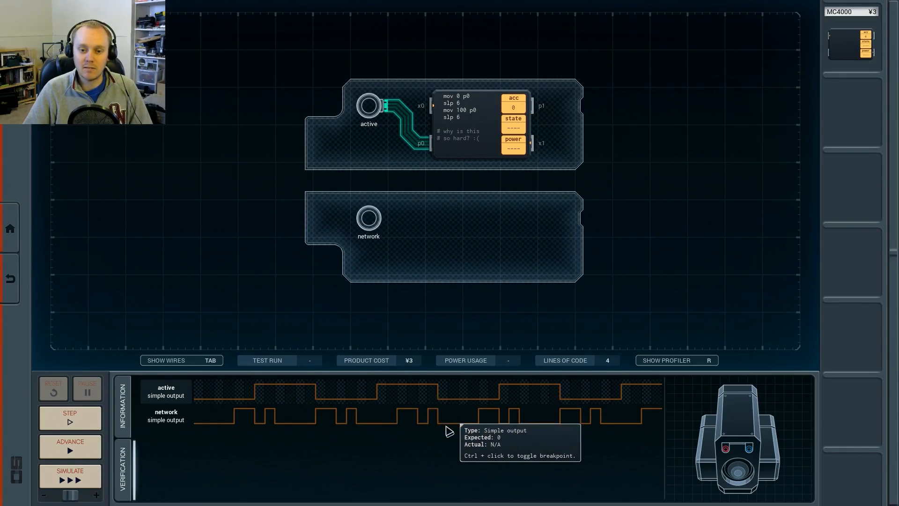
mouse_move(519, 398)
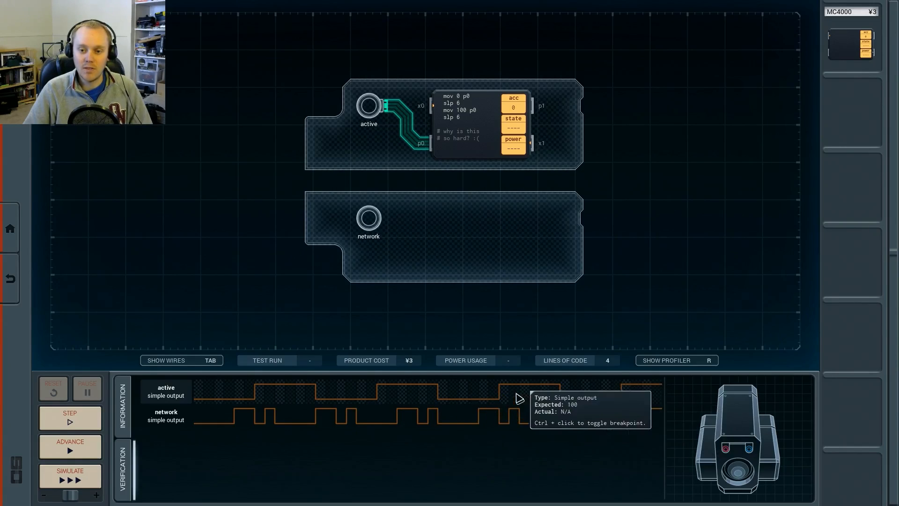
mouse_move(512, 441)
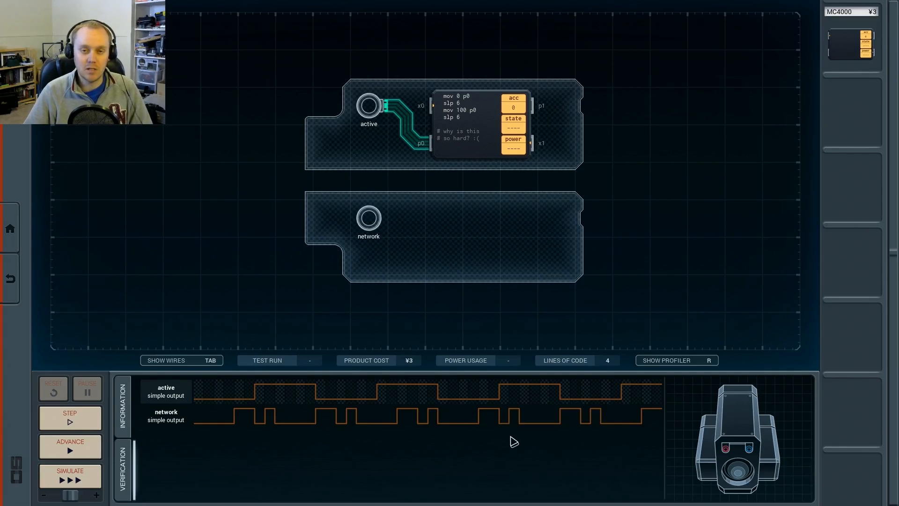
mouse_move(507, 442)
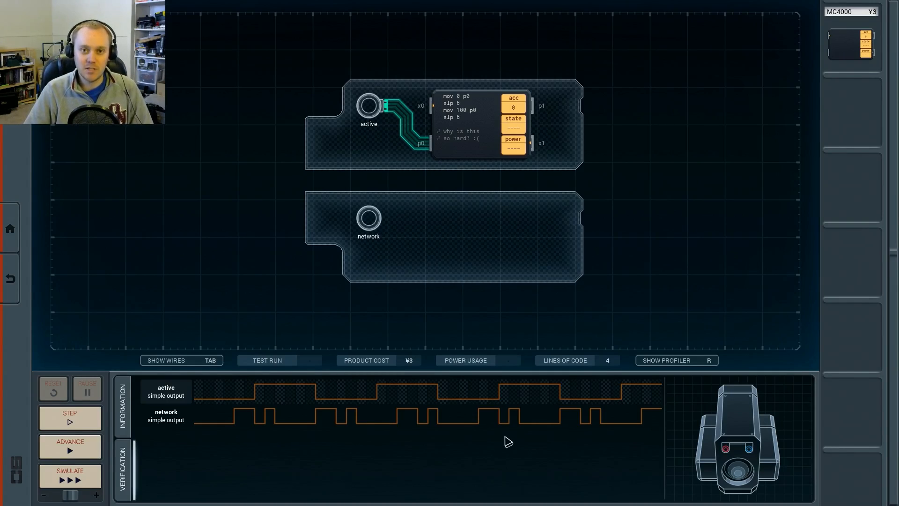
mouse_move(796, 91)
type("mov 0 p0")
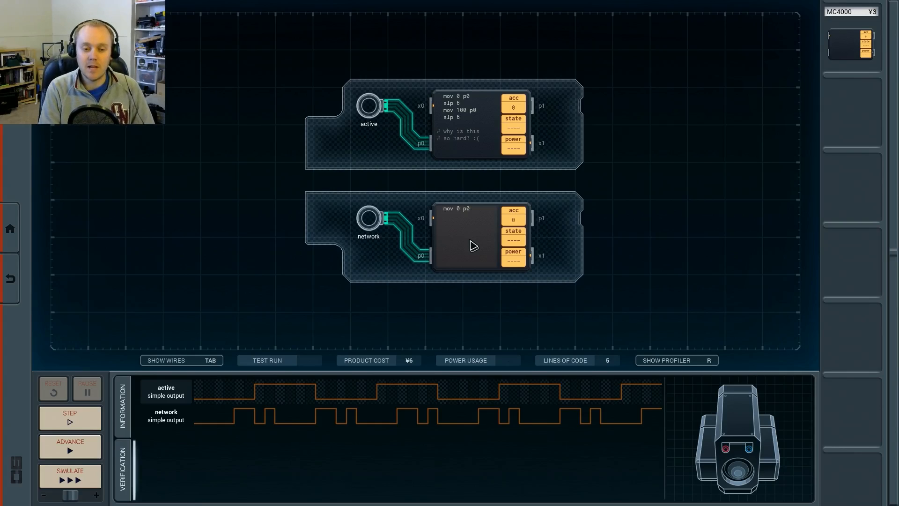
Continue the network program with 'slp 4', 'mov 100', 'slp 2' and 'mov 0 p0'
left_click(443, 217)
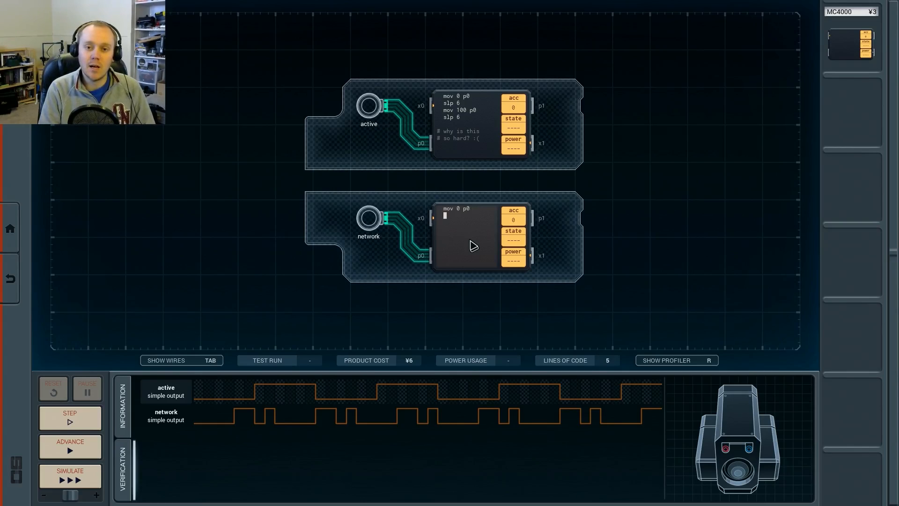
type("slp 4")
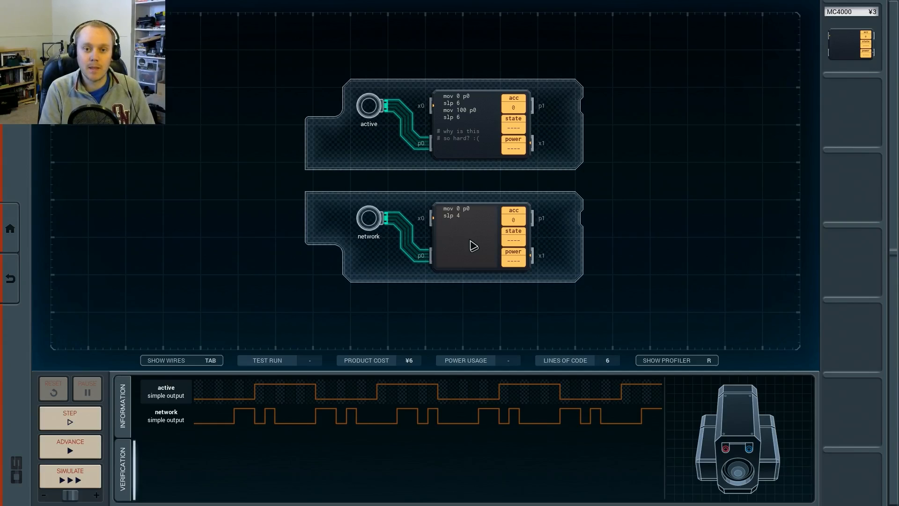
type("mov 100 p")
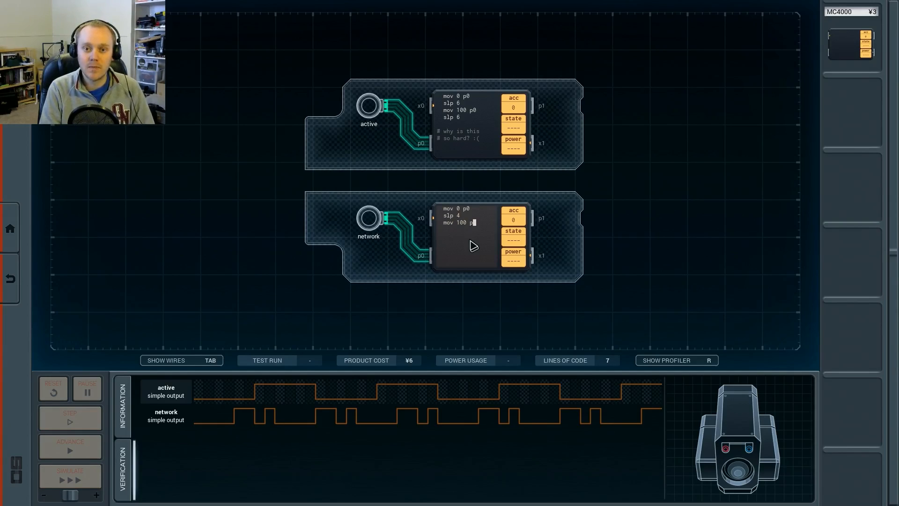
type("slp")
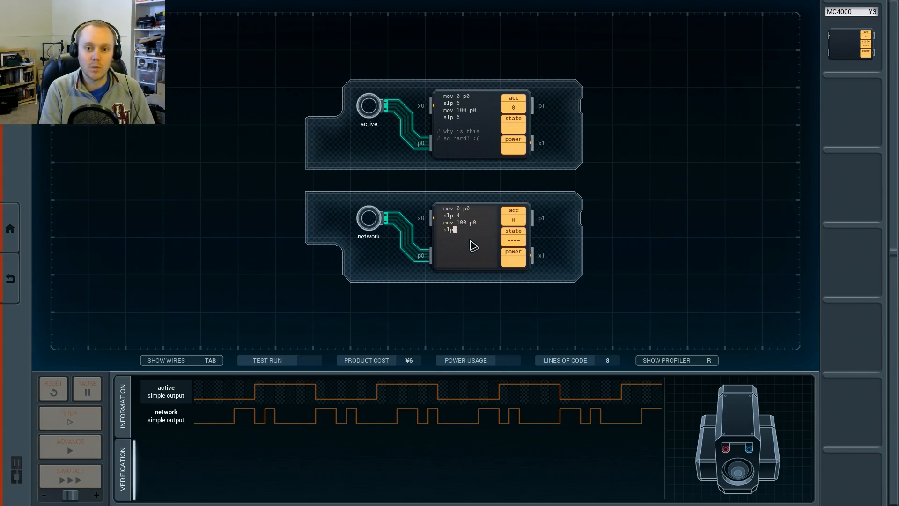
type("2")
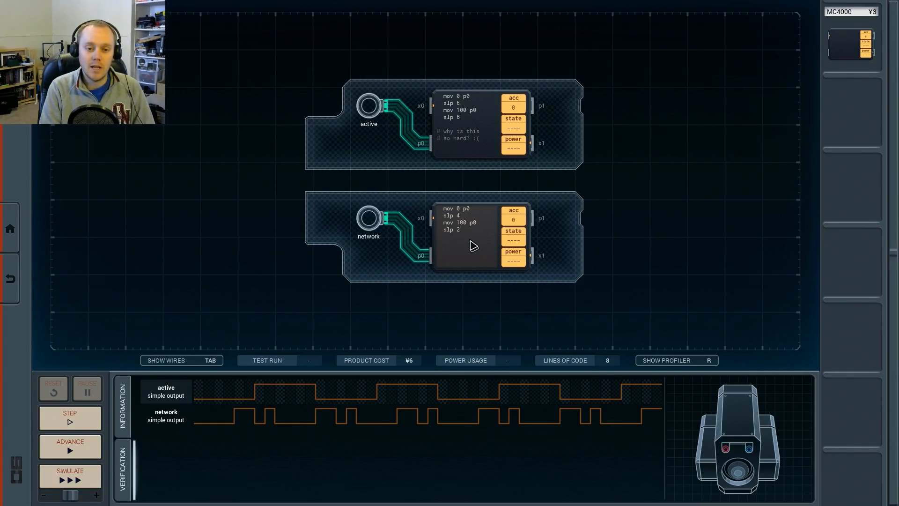
type("mov 0")
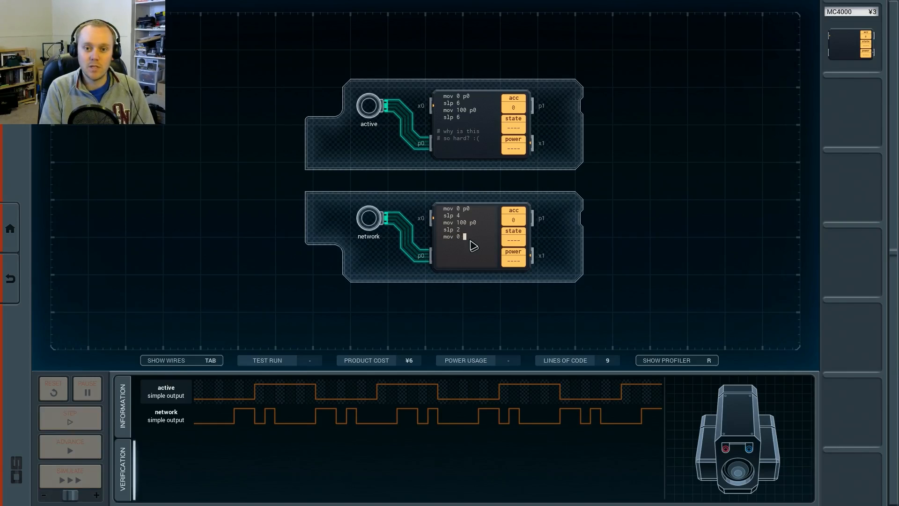
type("p0")
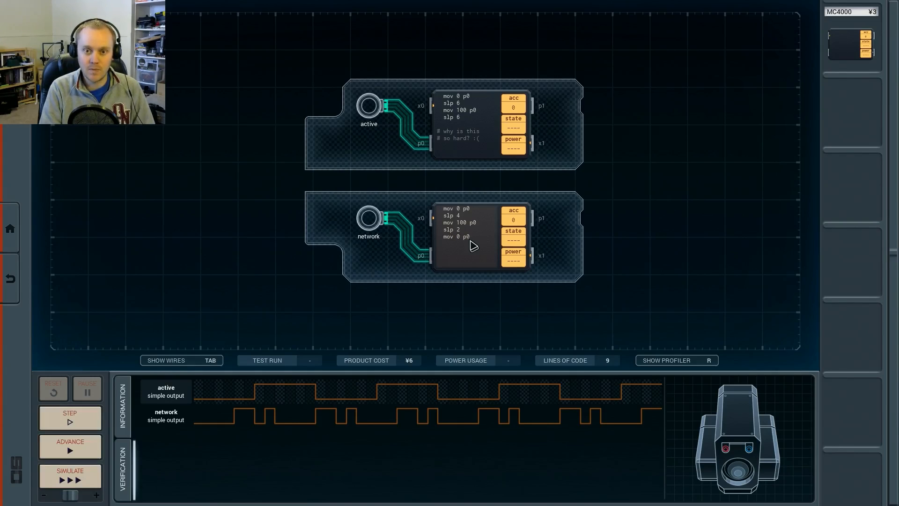
Add 'slp 1', 'mov 100 p0' and a final sleep line, then deselect the editor
type("slp")
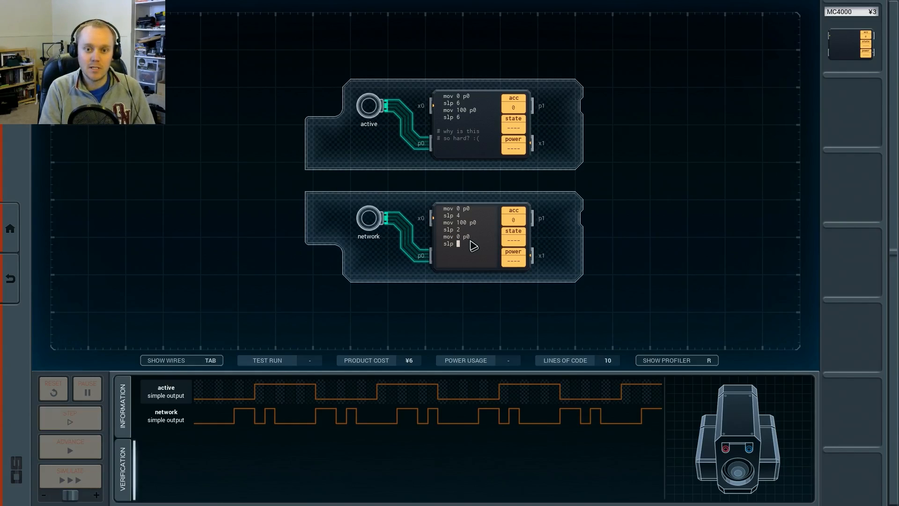
type("1")
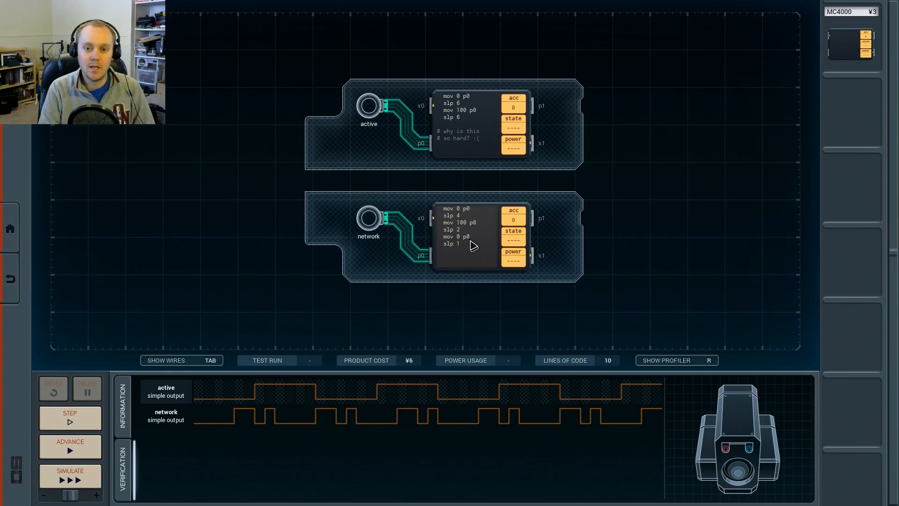
type("mov 100")
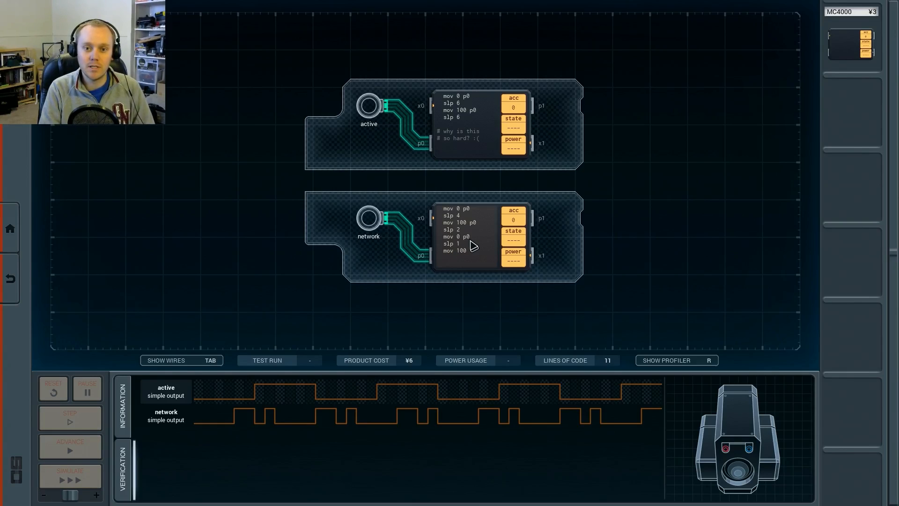
type("-0")
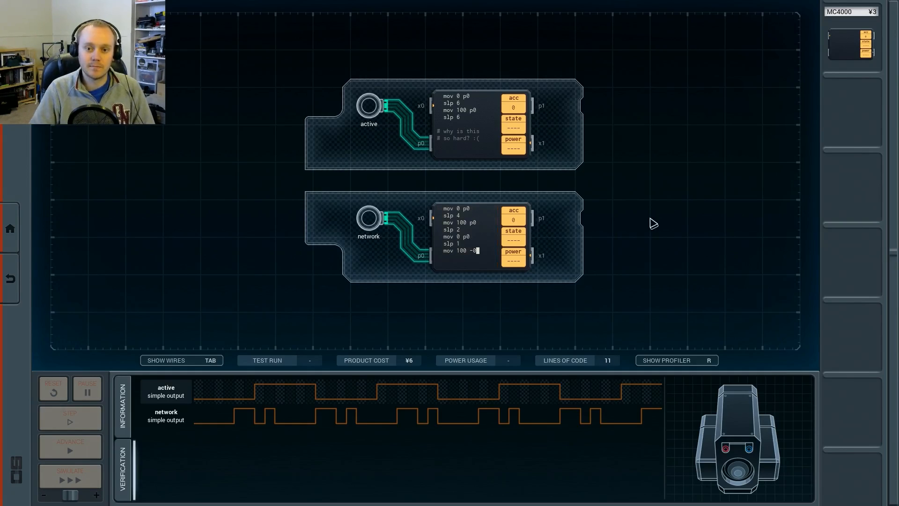
key("Backspace")
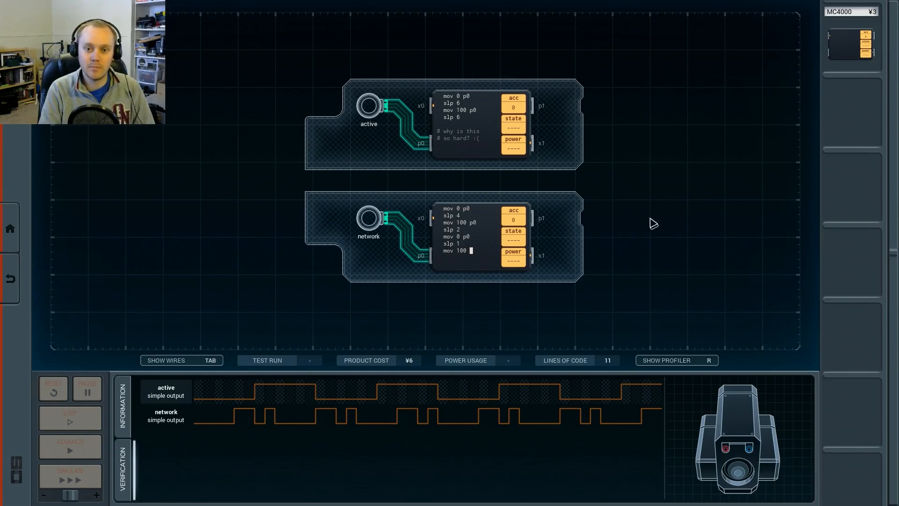
type("p0")
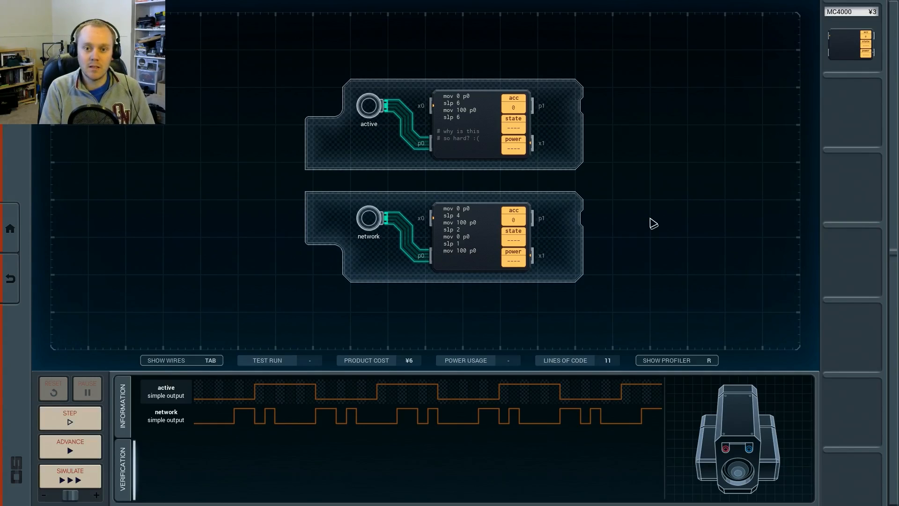
type("slp 1")
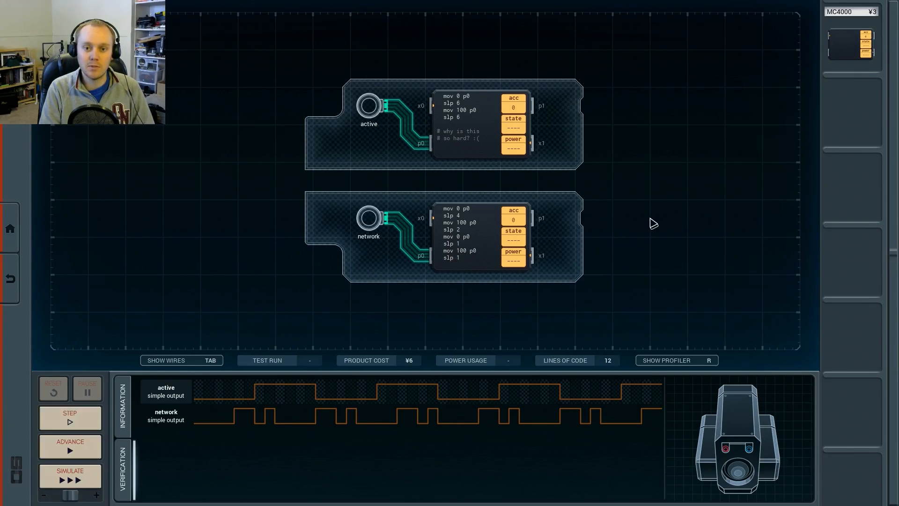
left_click(69, 475)
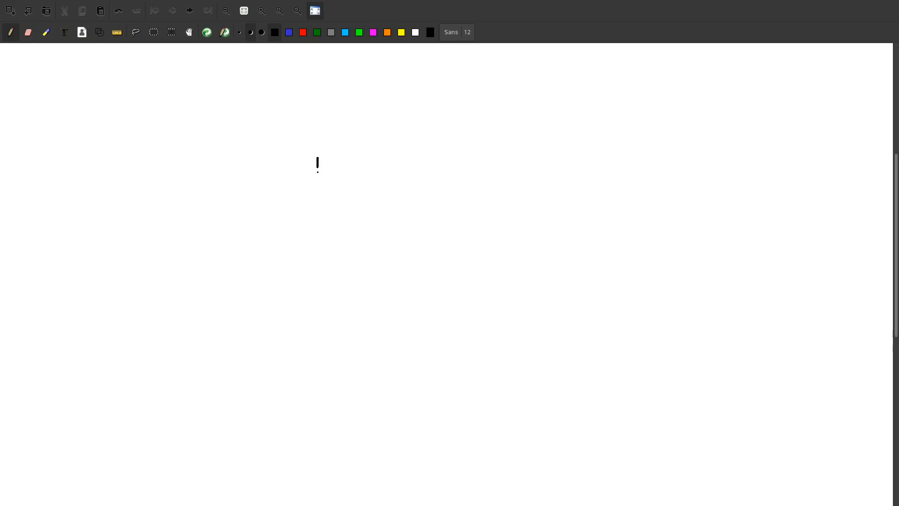
Draw the microcontroller rectangle and write μC inside it
left_click_drag(317, 163, 367, 140)
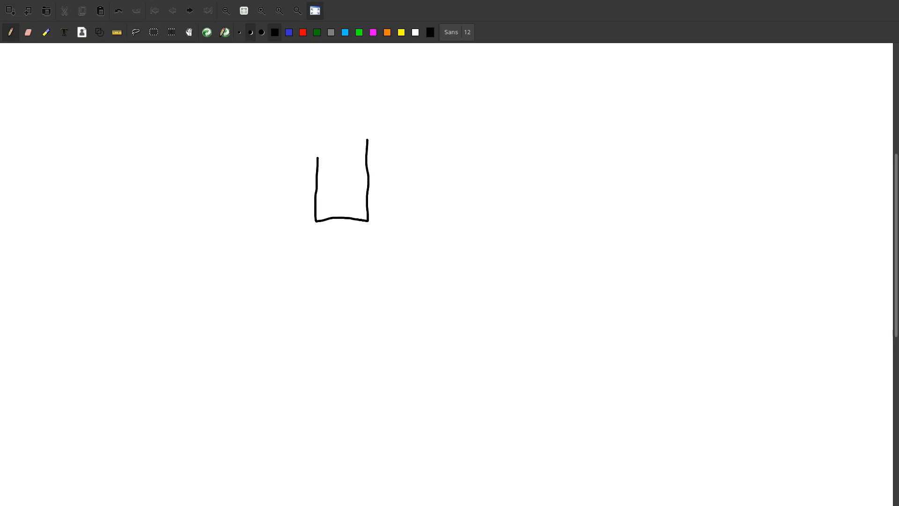
left_click_drag(316, 156, 367, 141)
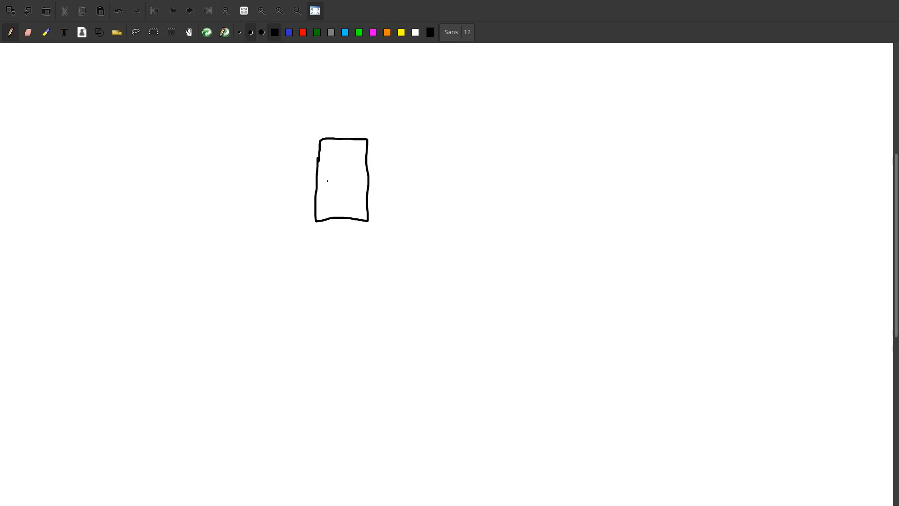
left_click_drag(327, 181, 359, 178)
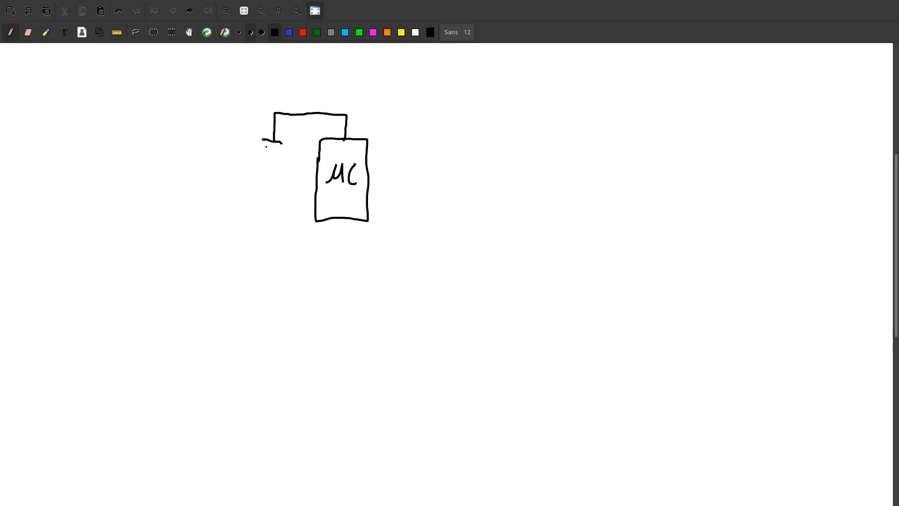
Wire a capacitor and a variable capacitor in parallel to the μC's left
left_click_drag(273, 144, 273, 211)
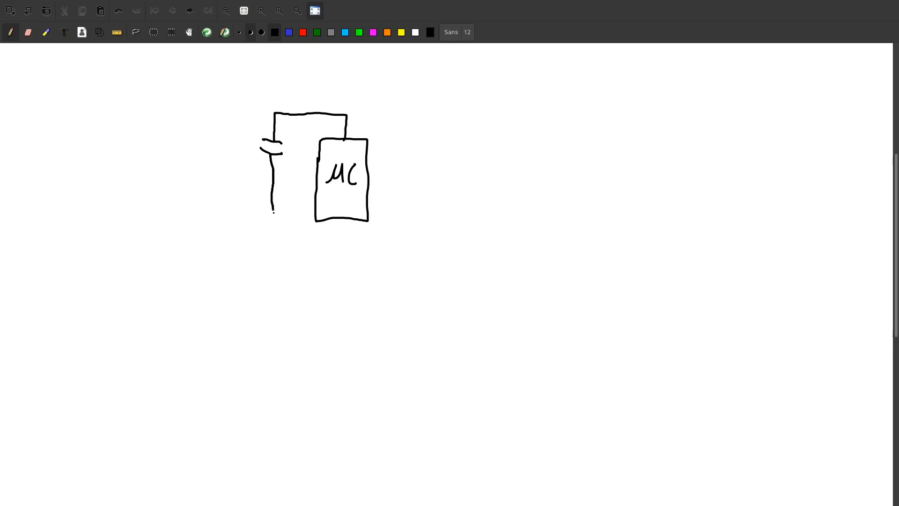
left_click_drag(273, 212, 338, 232)
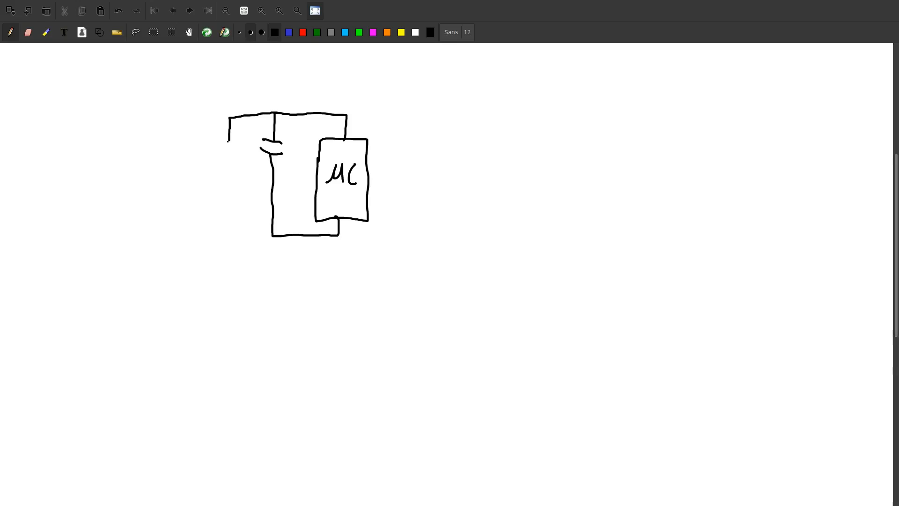
left_click_drag(217, 140, 232, 152)
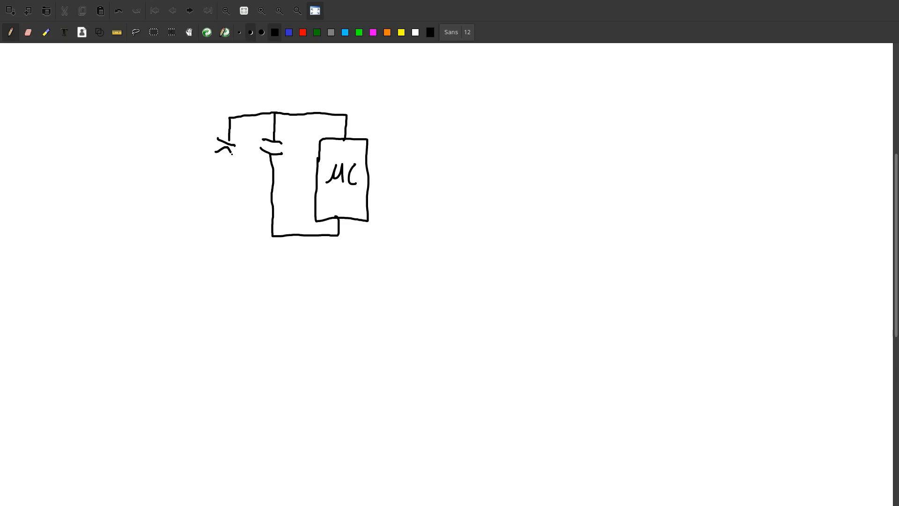
left_click_drag(227, 143, 225, 235)
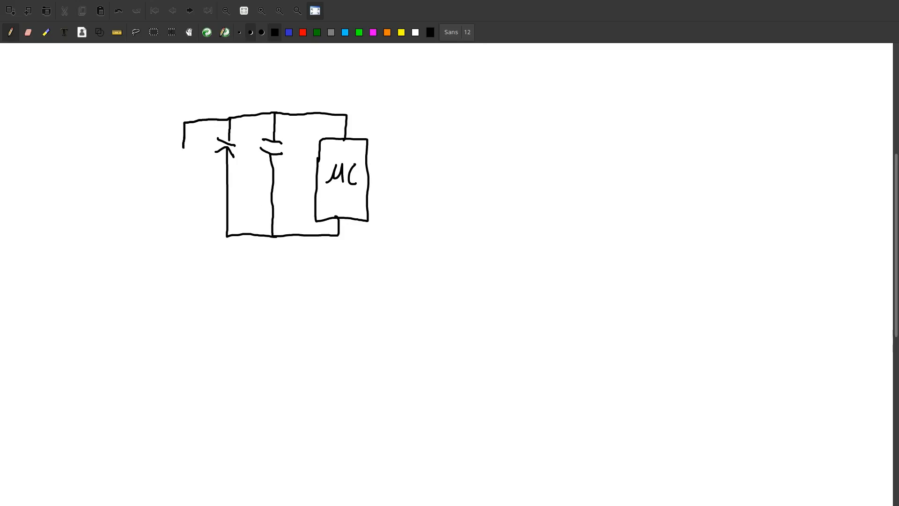
Draw a battery on the leftmost branch, a ground symbol below, and a μC output wire
left_click_drag(172, 151, 187, 166)
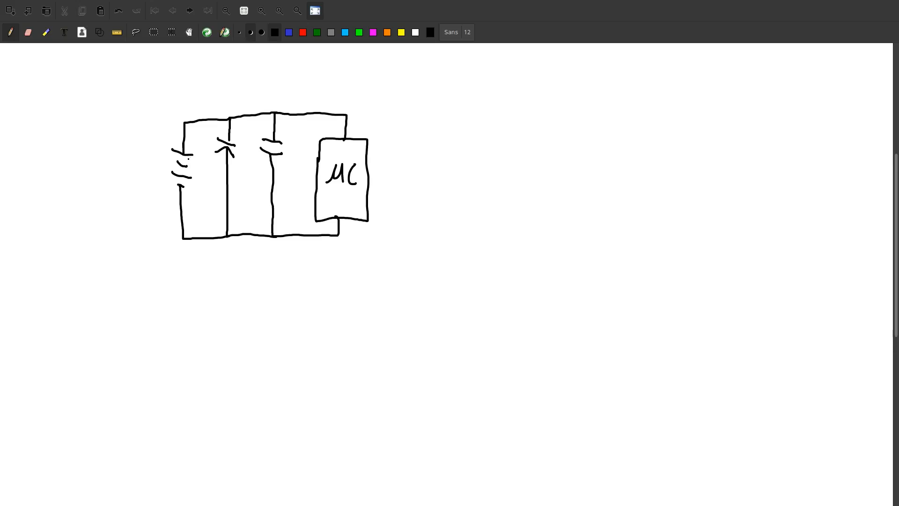
left_click_drag(248, 234, 247, 247)
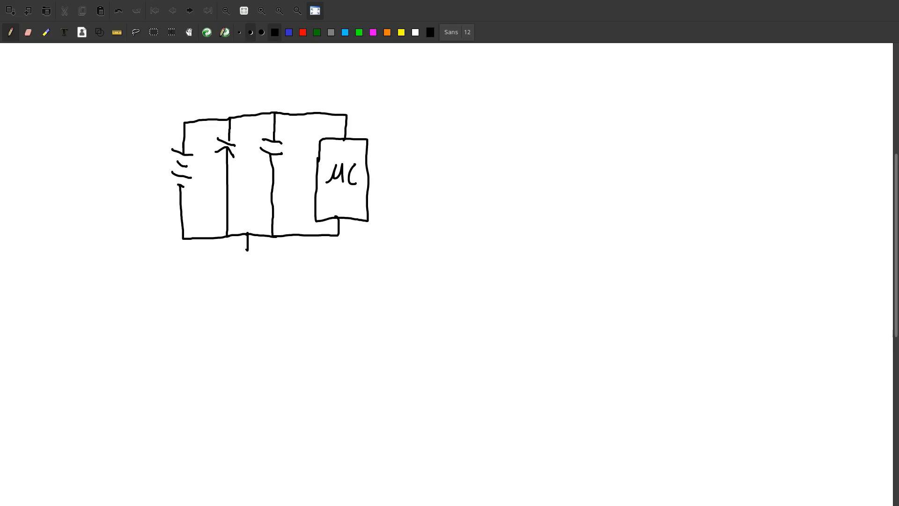
left_click_drag(238, 250, 255, 269)
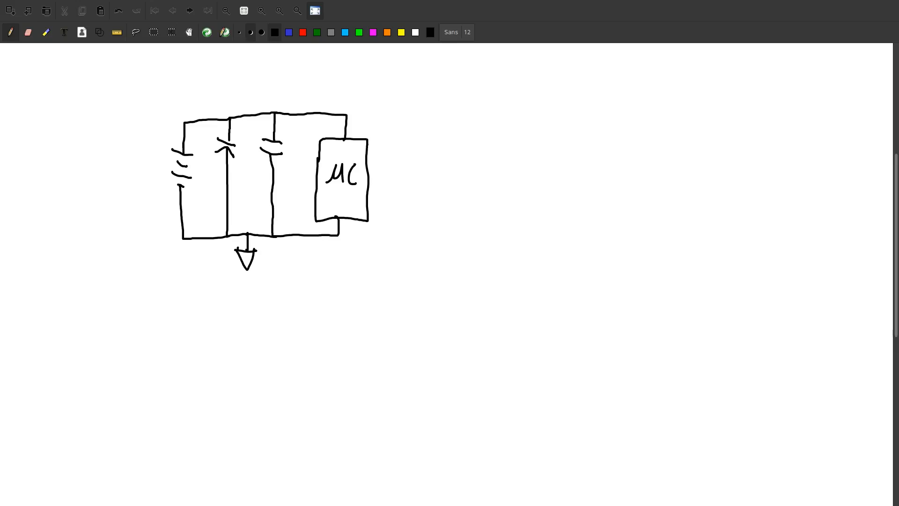
left_click_drag(370, 144, 411, 143)
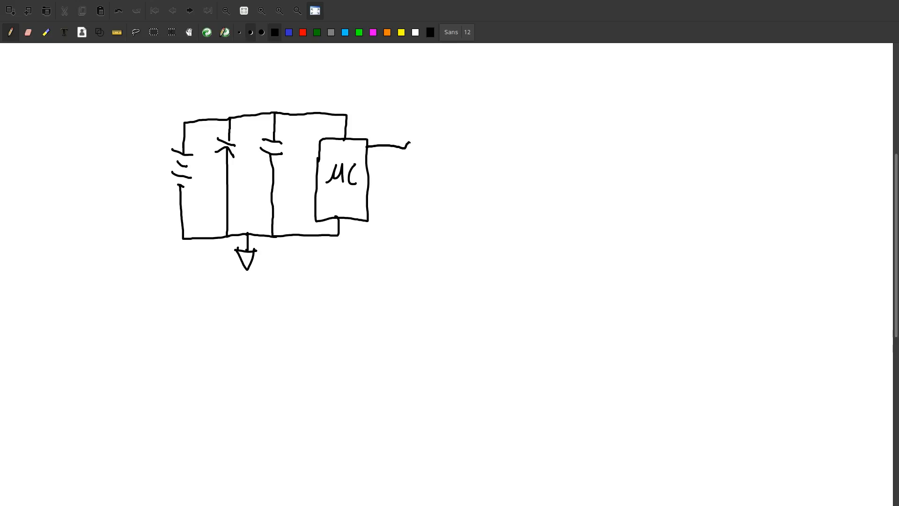
Draw a resistor and LED on the first μC output wire
left_click_drag(407, 148, 459, 149)
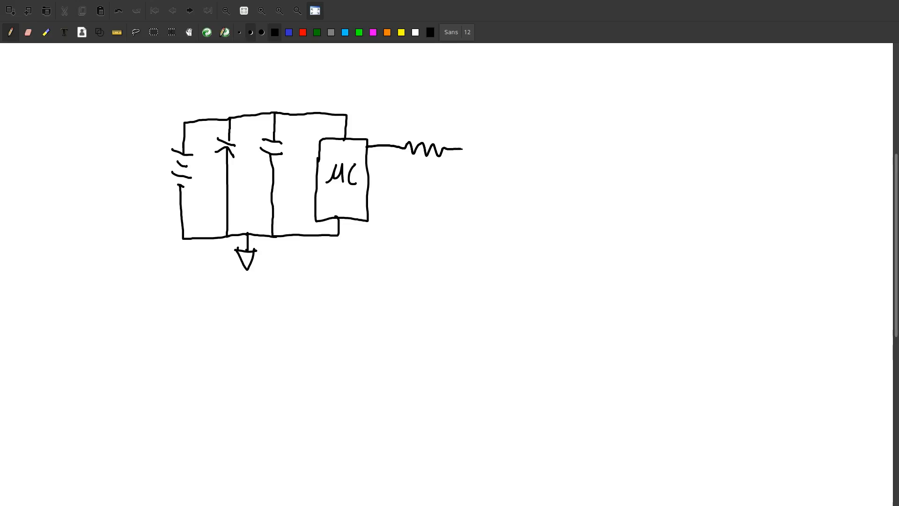
left_click_drag(459, 155, 470, 143)
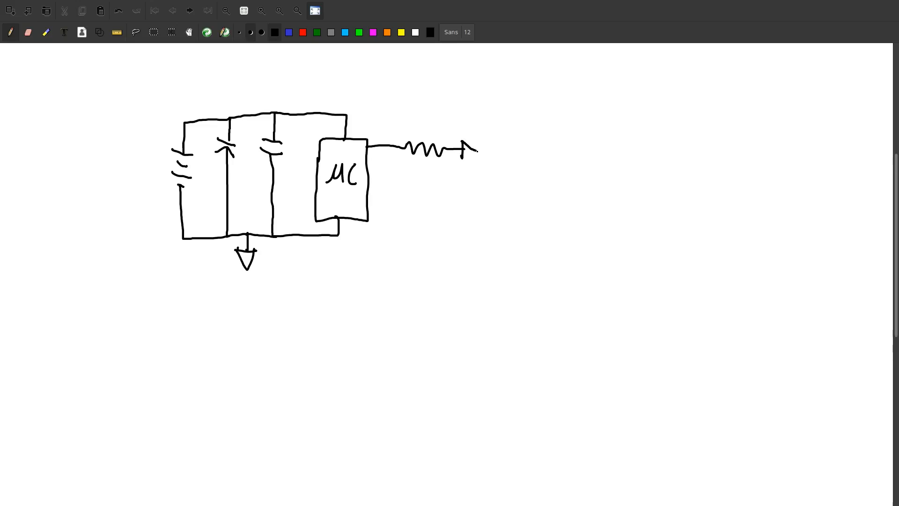
left_click_drag(465, 155, 482, 146)
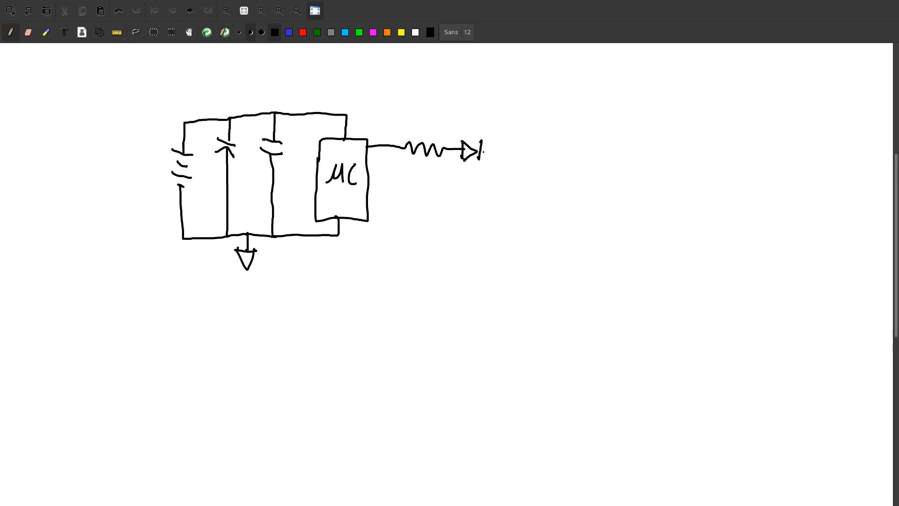
left_click_drag(483, 152, 503, 154)
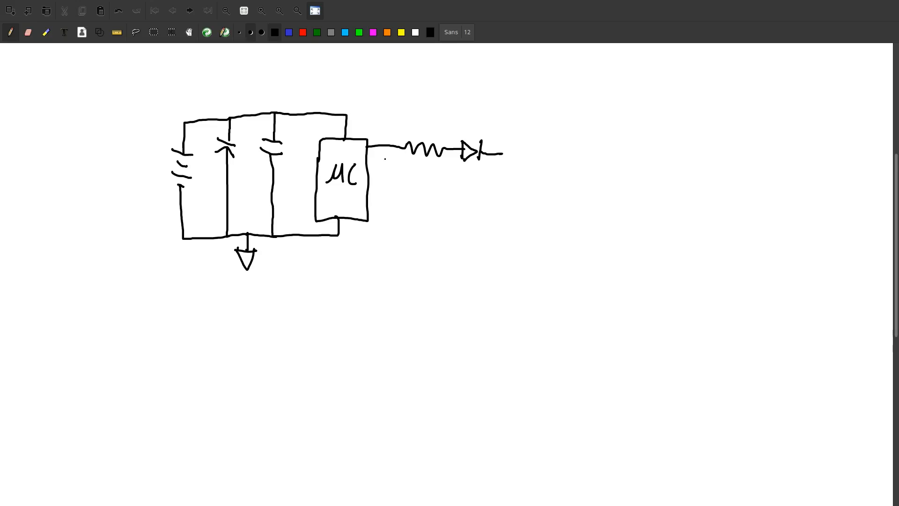
Add a second resistor and LED, join both LEDs, and run the shared wire down to ground
left_click_drag(370, 155, 407, 163)
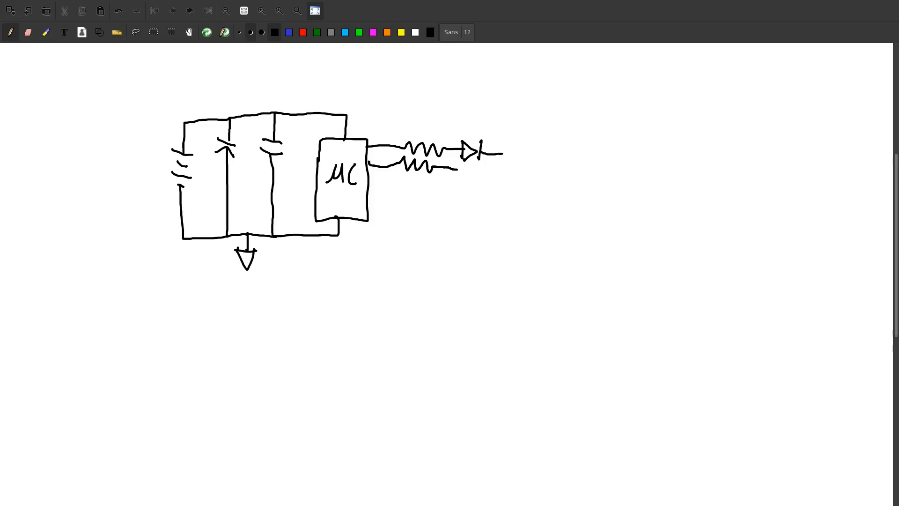
left_click_drag(450, 172, 465, 169)
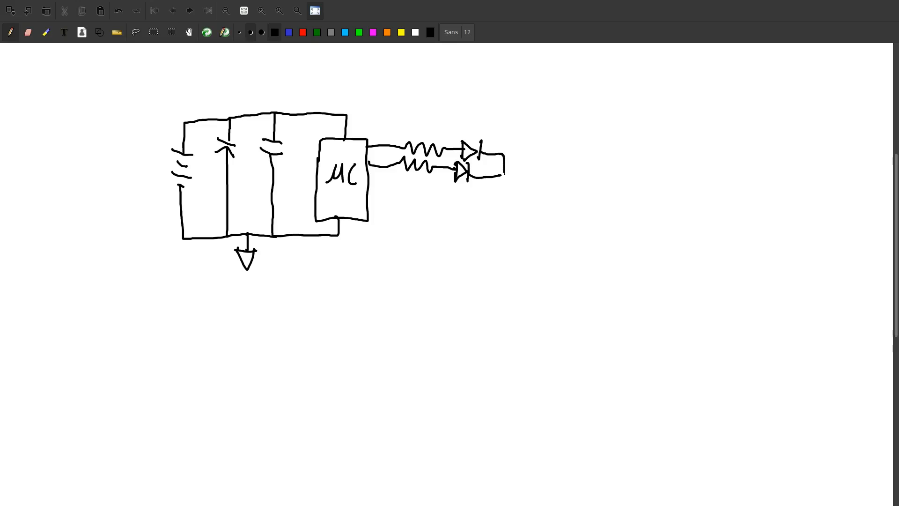
left_click_drag(501, 161, 496, 194)
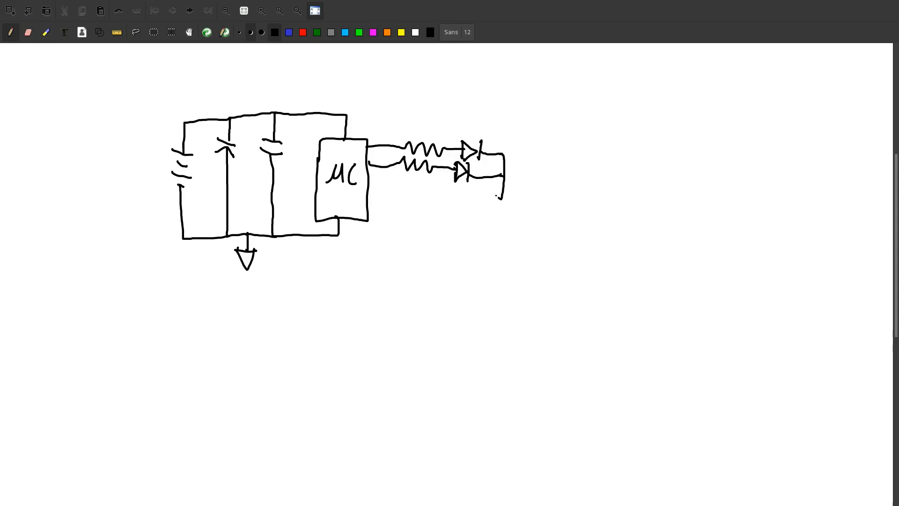
left_click_drag(501, 192, 502, 209)
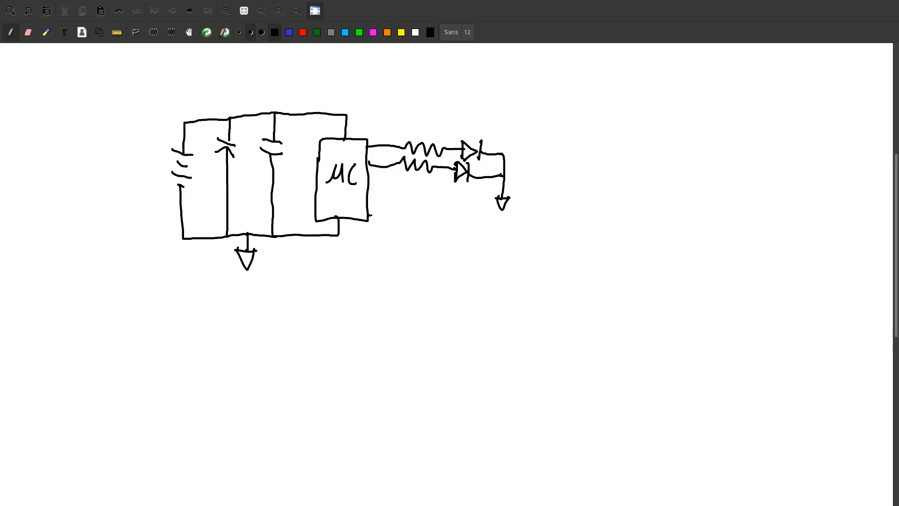
Draw two leads from the μC's lower right with a crystal between them
left_click_drag(371, 209, 393, 219)
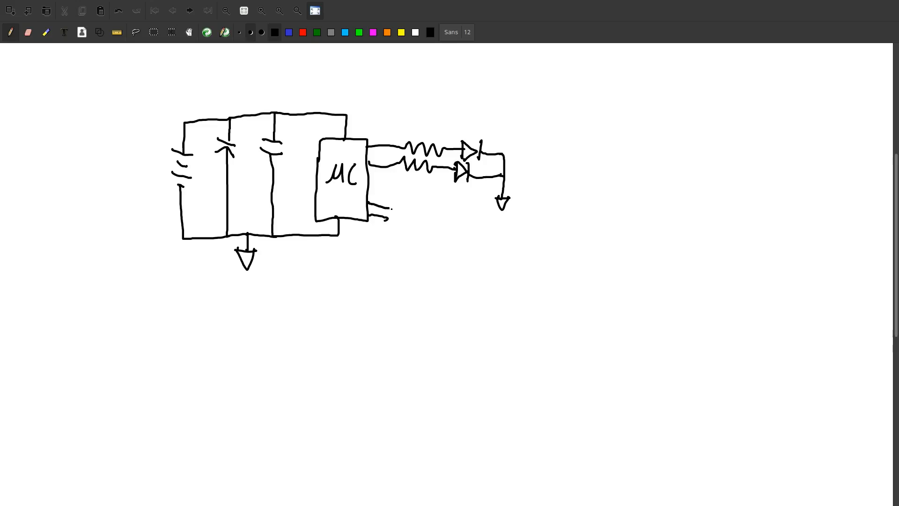
left_click_drag(384, 217, 416, 208)
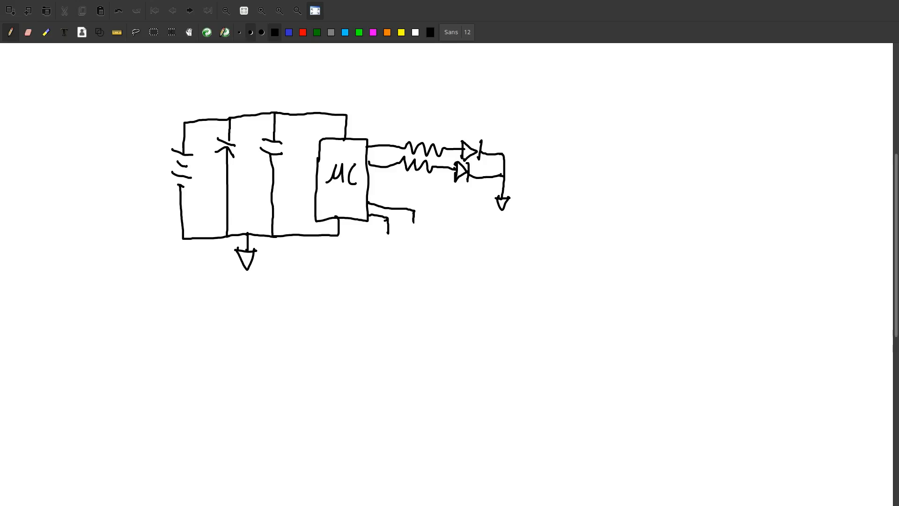
left_click_drag(411, 222, 409, 244)
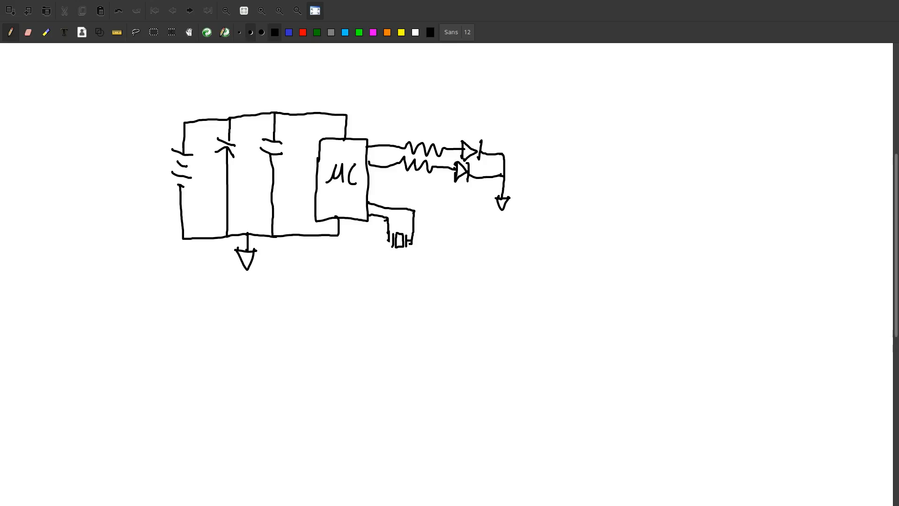
Add a load capacitor on each crystal lead and connect both to ground
left_click_drag(390, 235, 390, 253)
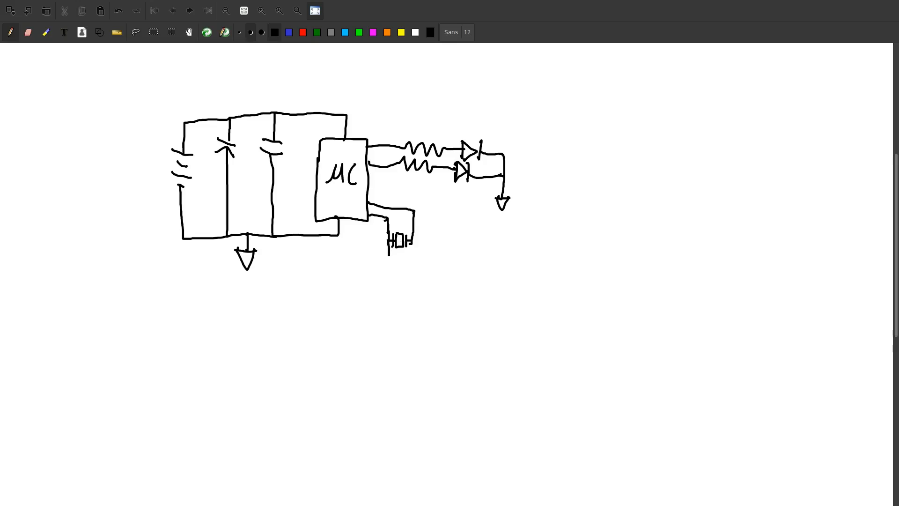
left_click_drag(388, 251, 391, 263)
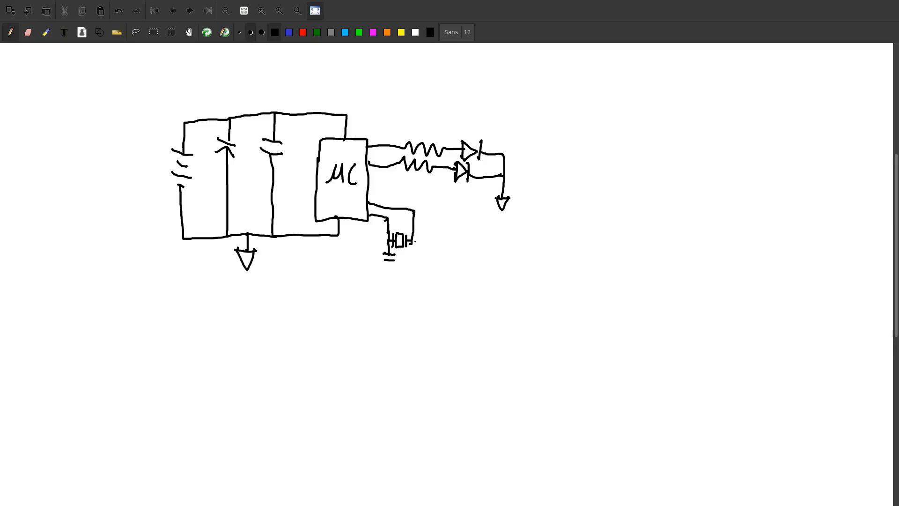
left_click_drag(409, 235, 408, 252)
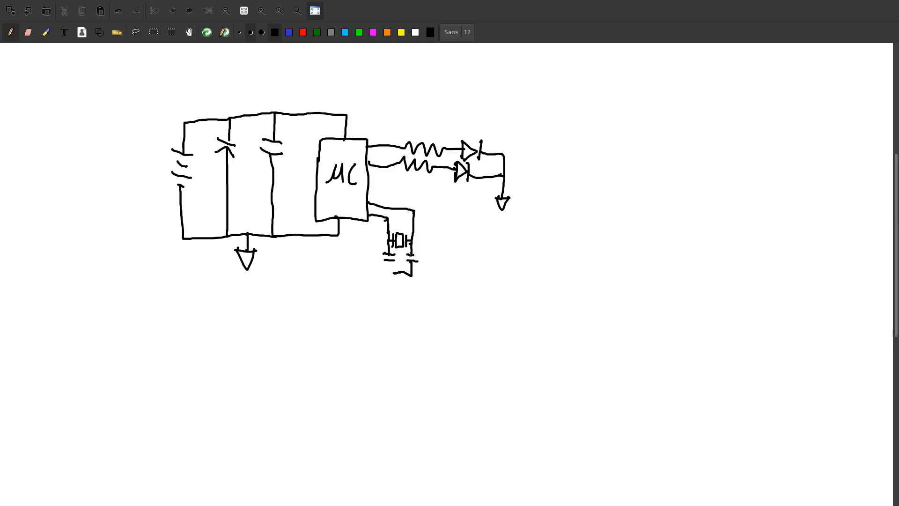
left_click_drag(400, 261, 399, 281)
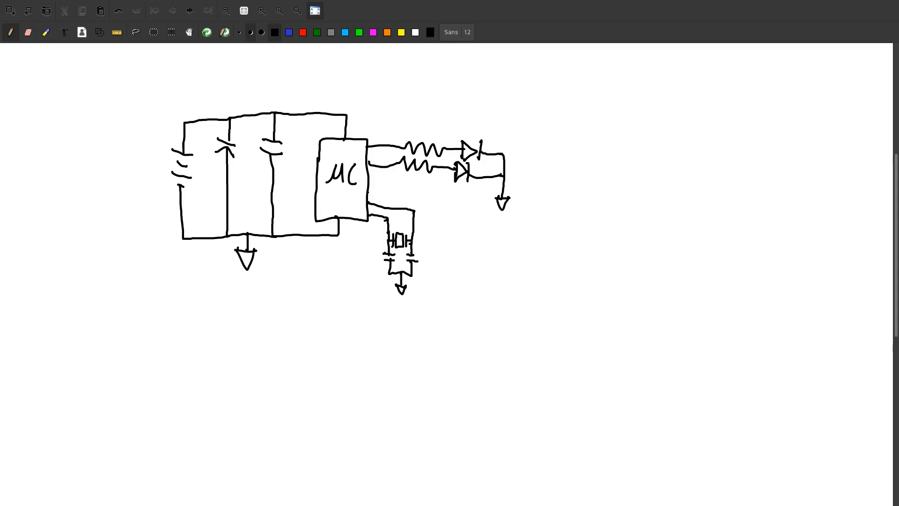
left_click_drag(372, 191, 393, 188)
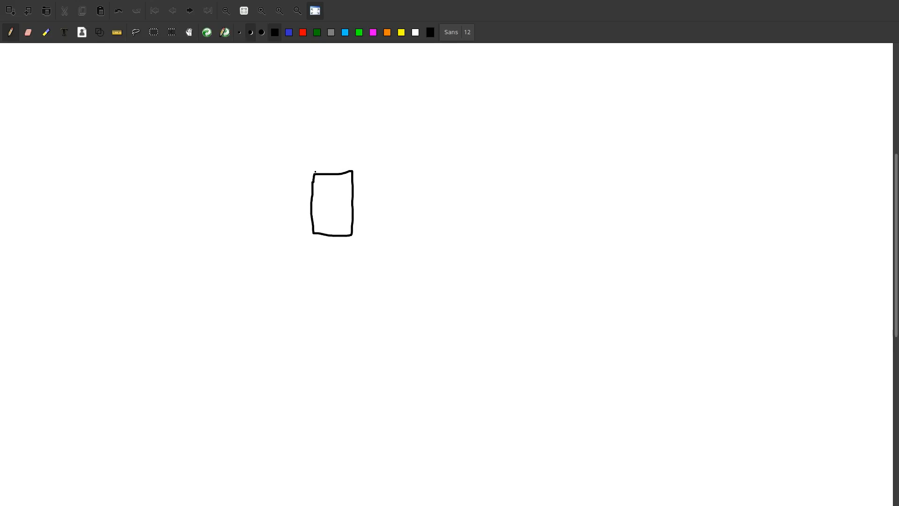
Draw the box's slanted top, back and right side edges to make it 3D
left_click_drag(314, 168, 379, 138)
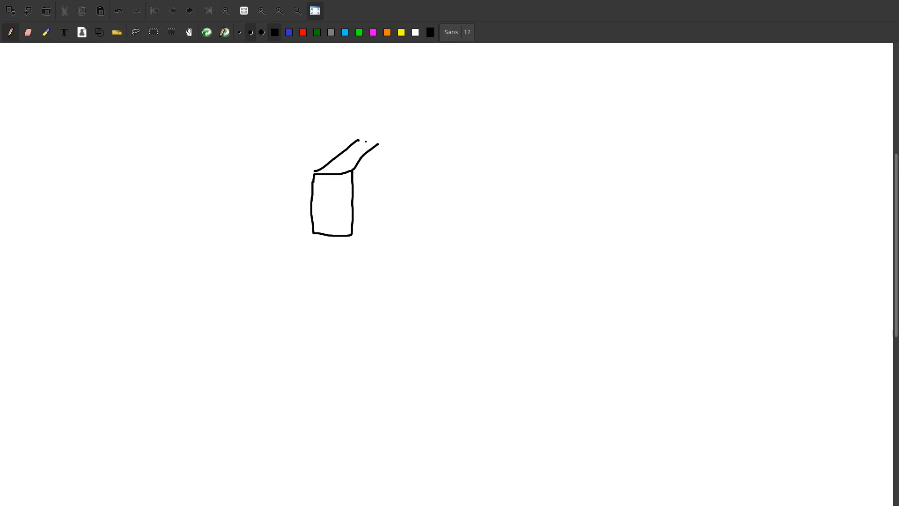
left_click_drag(377, 138, 384, 189)
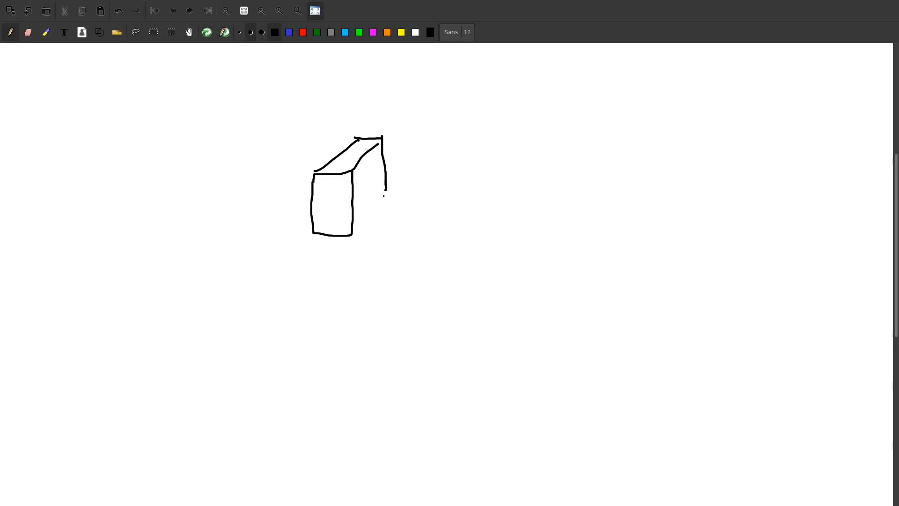
left_click_drag(386, 189, 349, 231)
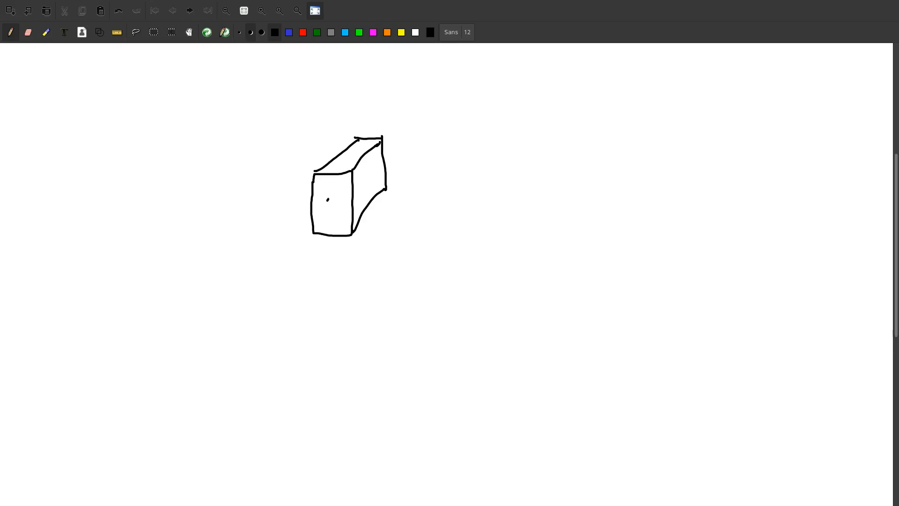
Draw a lens with its housing on the front face and add two small dots below
left_click_drag(327, 199, 327, 199)
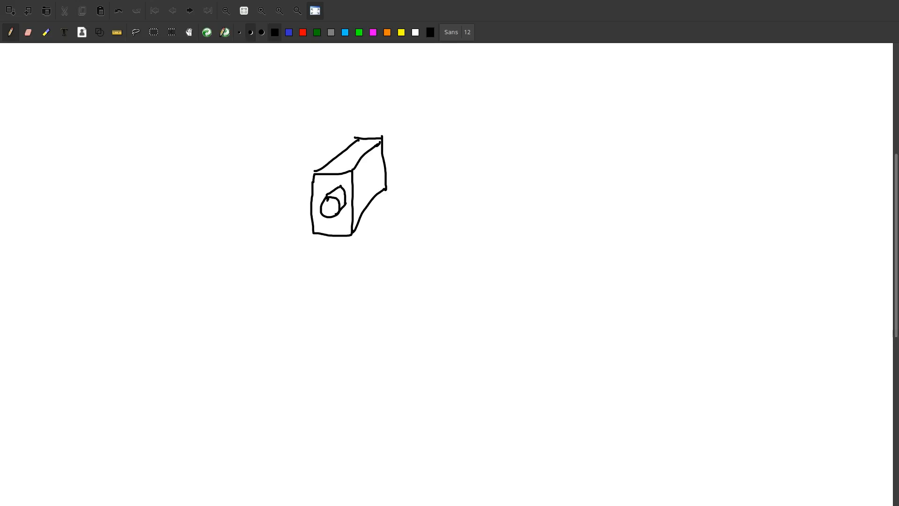
left_click_drag(338, 201, 330, 206)
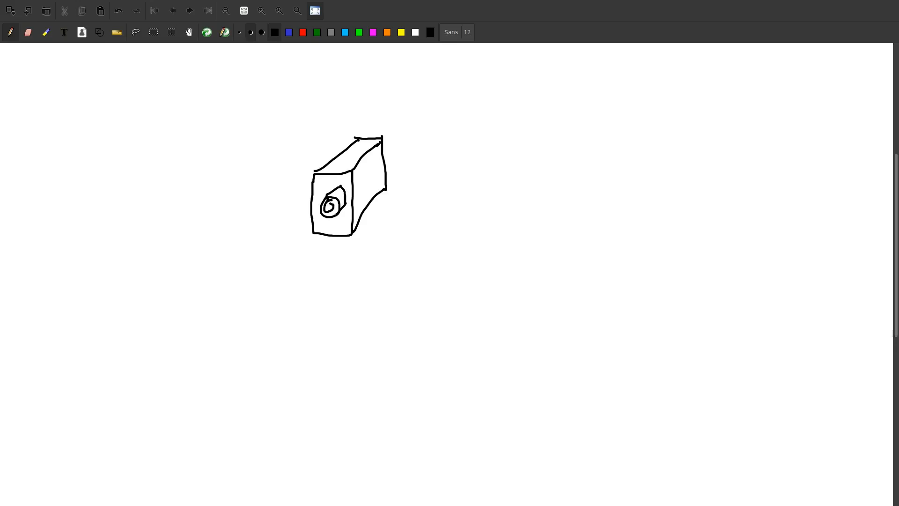
left_click(328, 225)
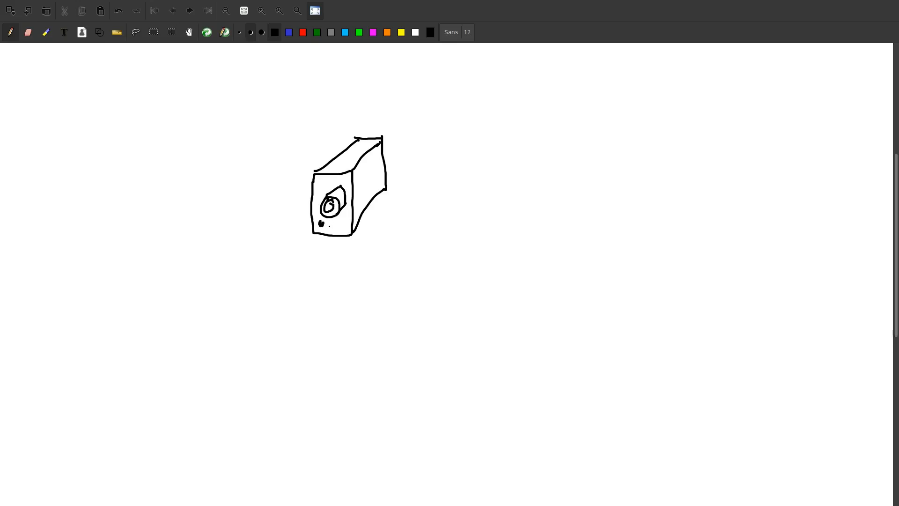
left_click(338, 224)
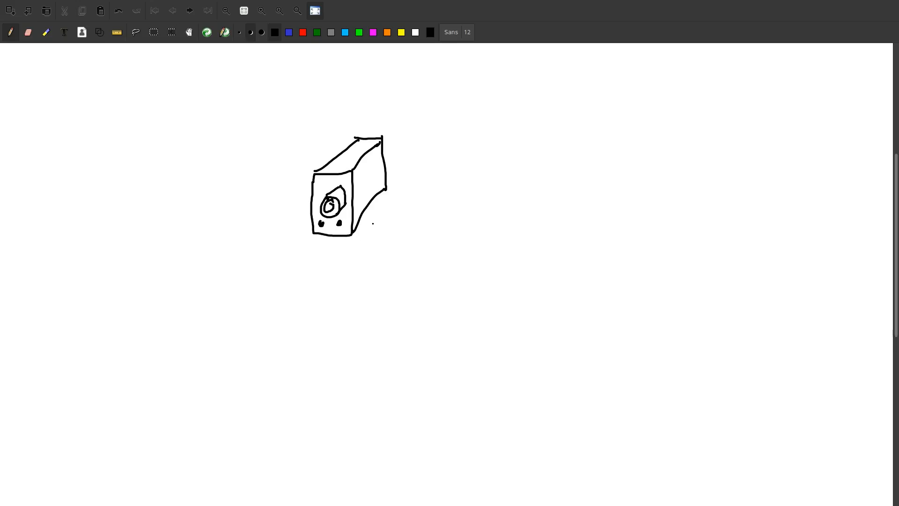
Draw a small bracket right of the camera and a mushroom-shaped post on a base below
left_click_drag(373, 226, 398, 226)
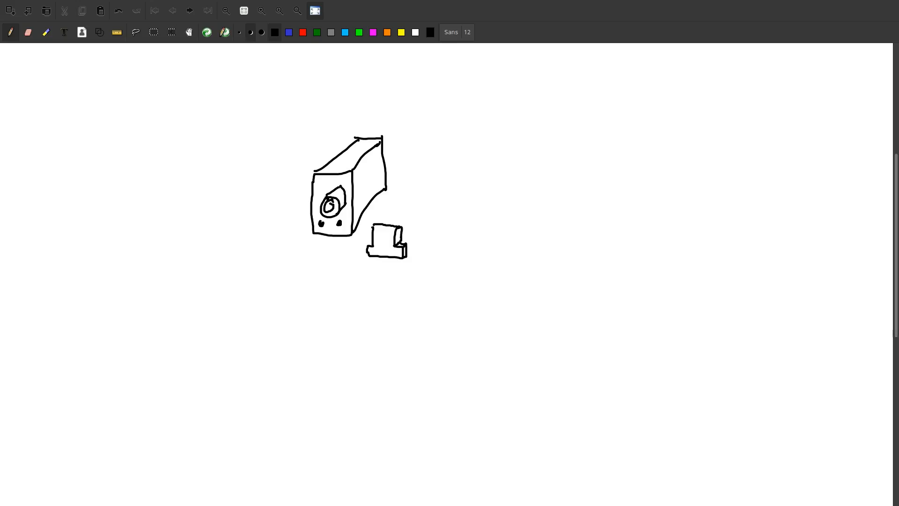
left_click_drag(391, 224, 404, 229)
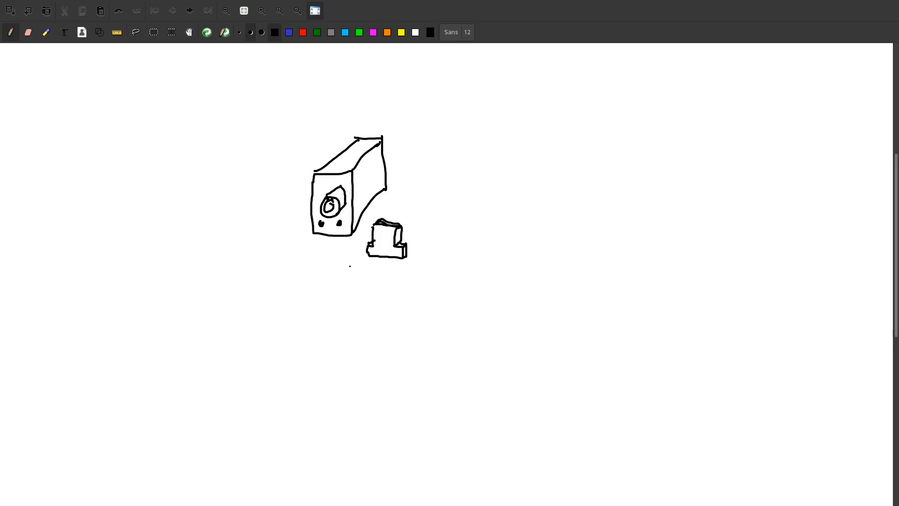
left_click_drag(355, 262, 338, 265)
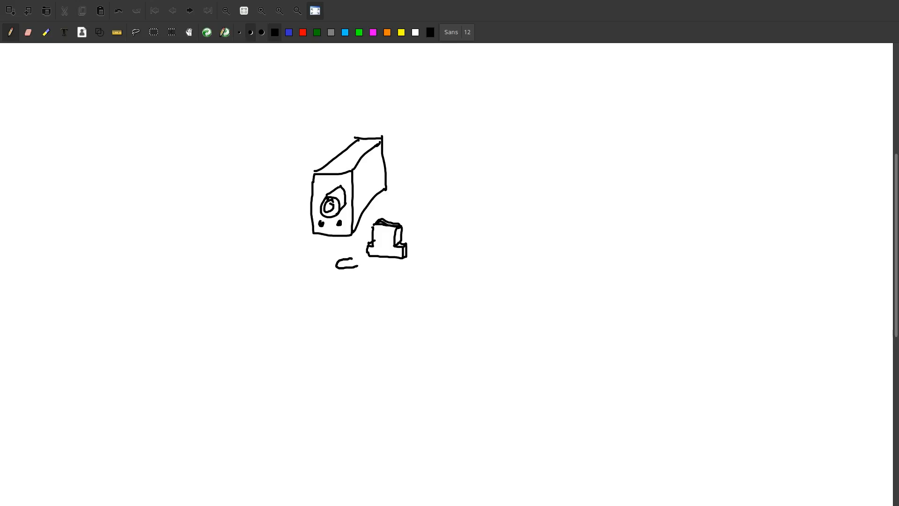
left_click_drag(338, 264, 355, 263)
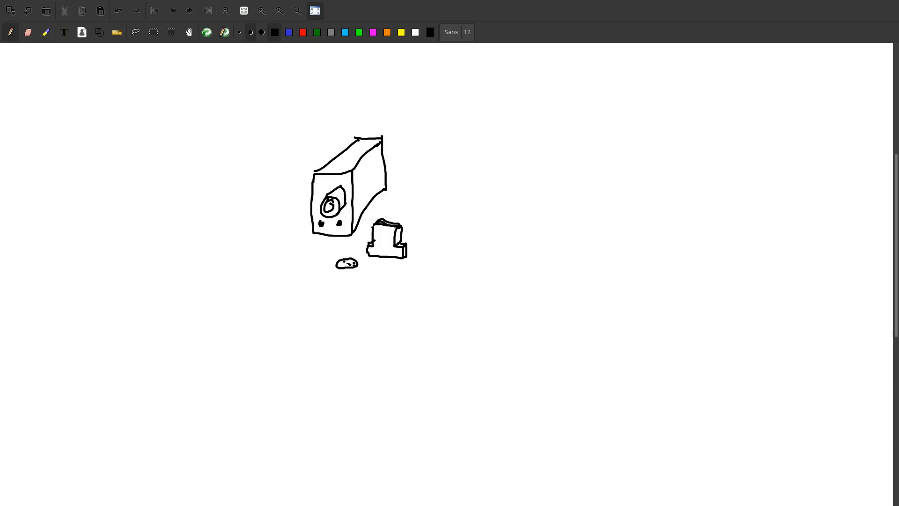
left_click_drag(347, 267, 346, 289)
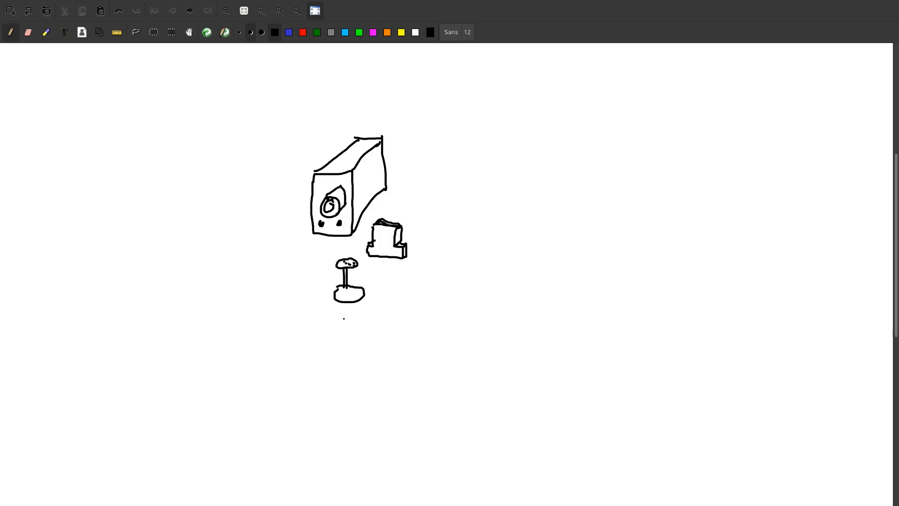
left_click(358, 302)
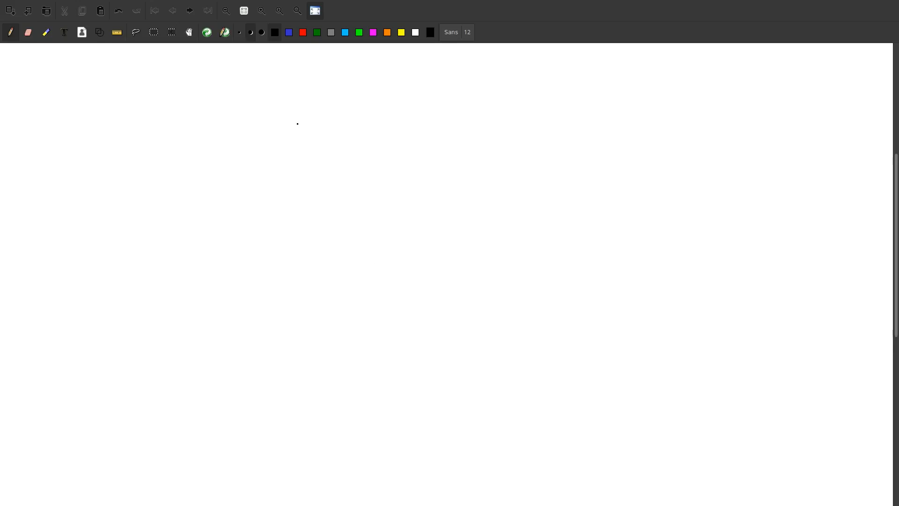
Handwrite 'Led_On' with 'Blink 1s' beneath it
left_click_drag(241, 92, 240, 115)
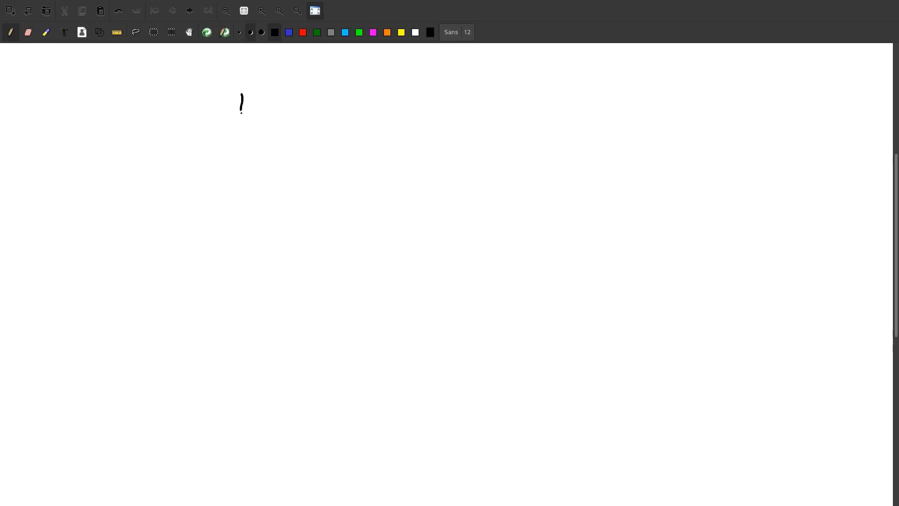
left_click_drag(239, 101, 281, 109)
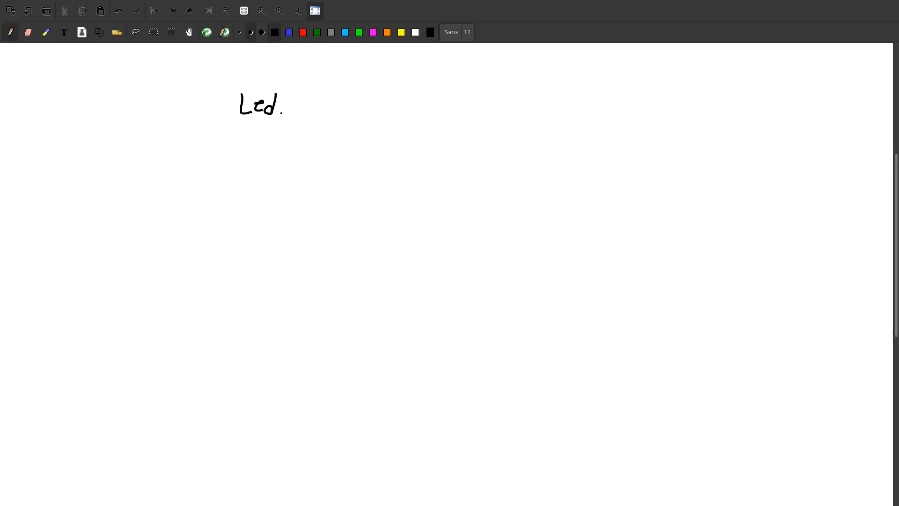
left_click_drag(284, 109, 321, 112)
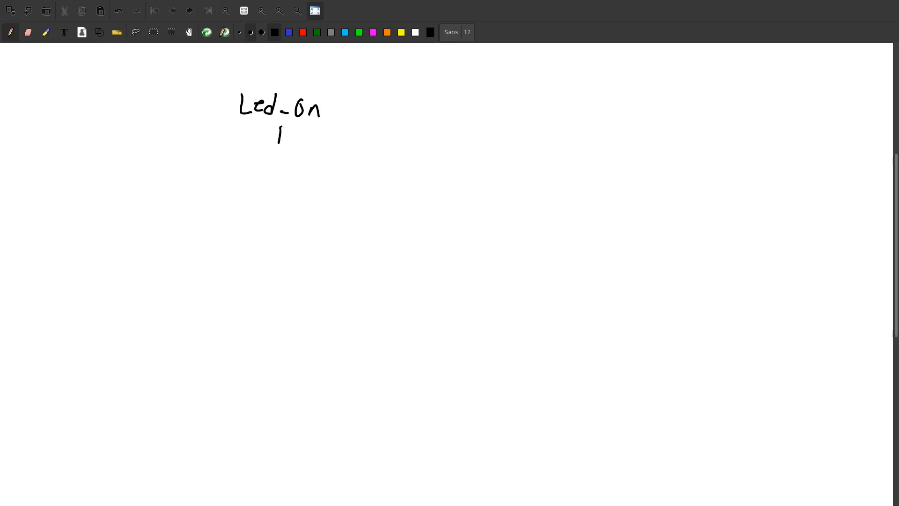
left_click_drag(278, 138, 327, 137)
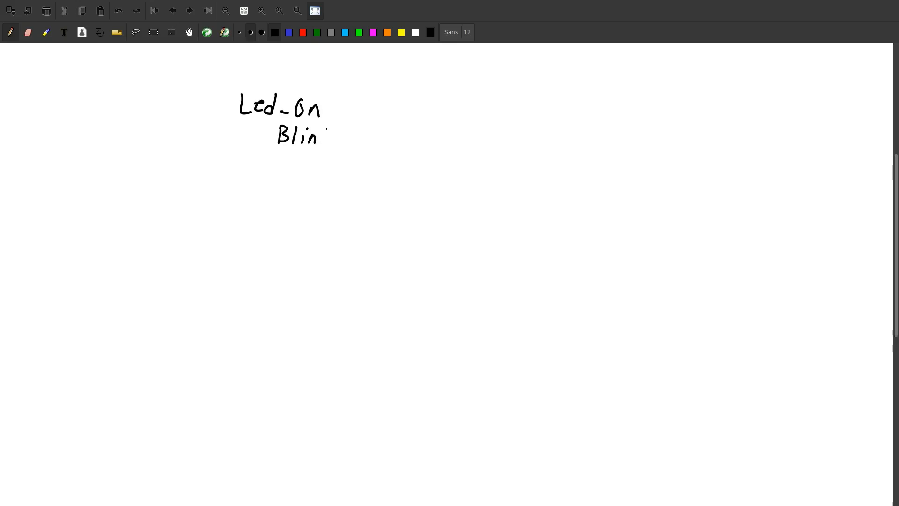
left_click_drag(324, 134, 352, 135)
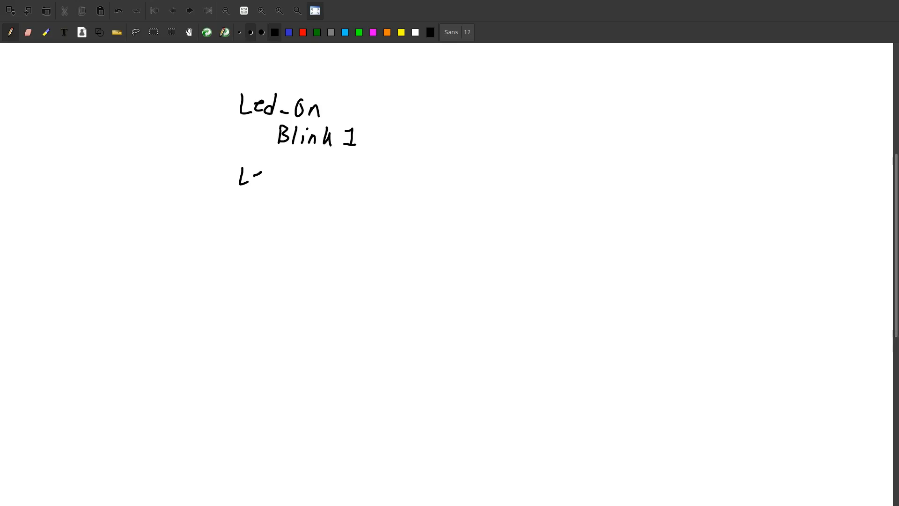
Handwrite 'Led_Net' and beneath it 'Blink (Rand.int)'
left_click_drag(246, 177, 304, 175)
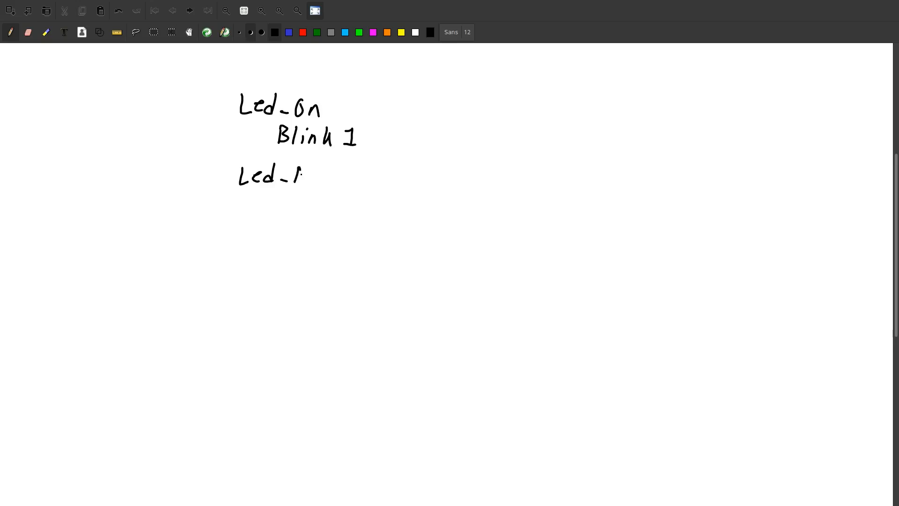
left_click_drag(304, 175, 338, 178)
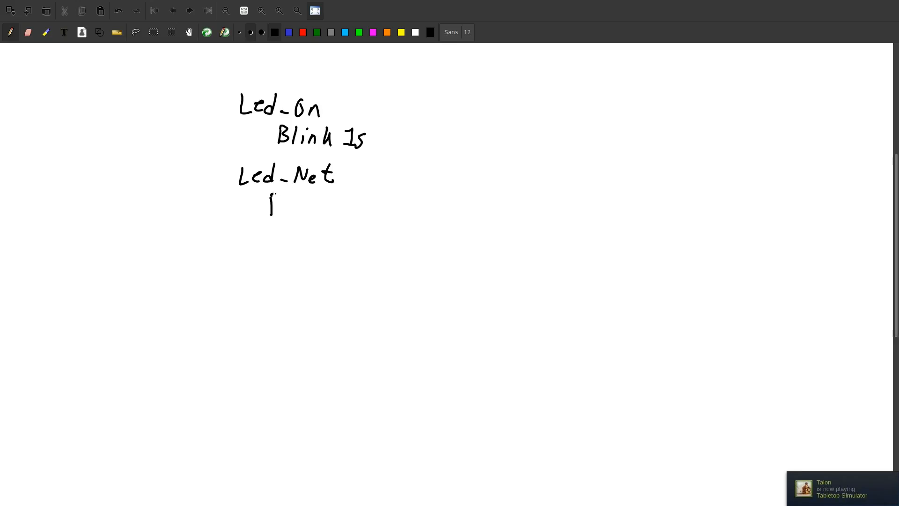
left_click_drag(268, 212, 309, 198)
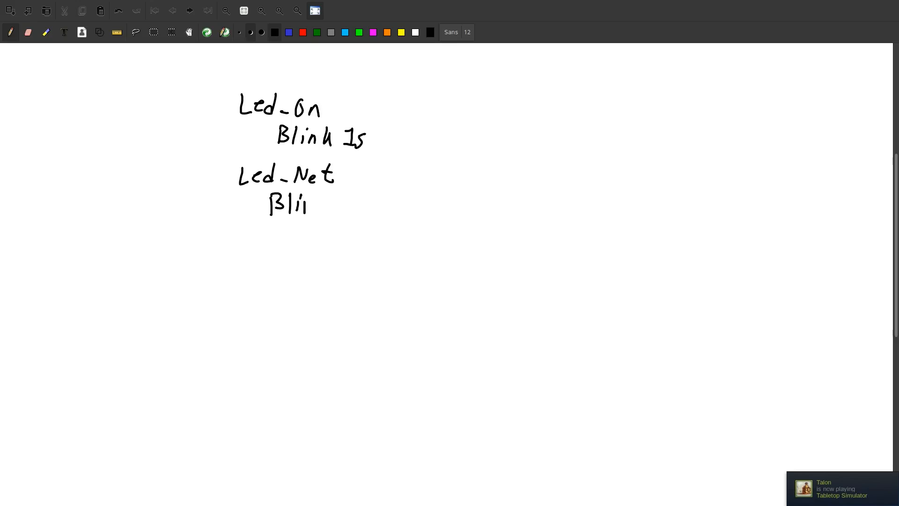
left_click_drag(304, 204, 341, 206)
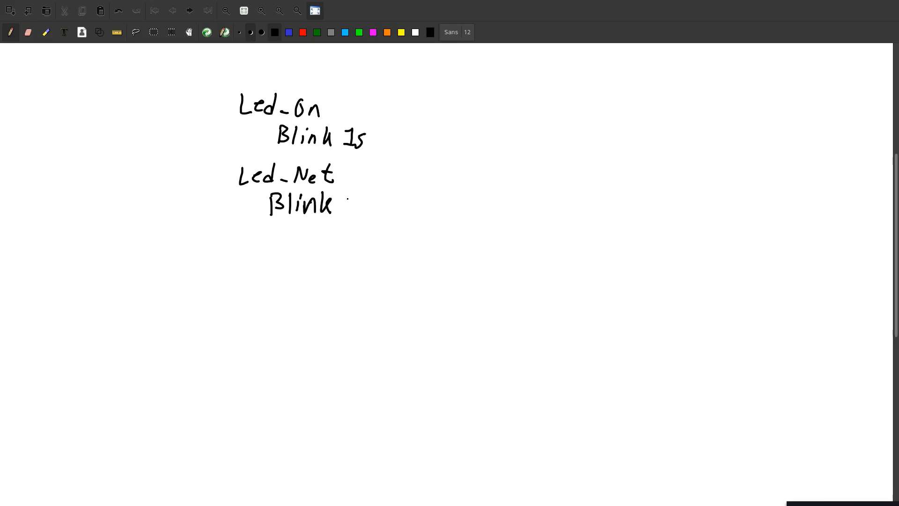
left_click_drag(341, 207, 370, 203)
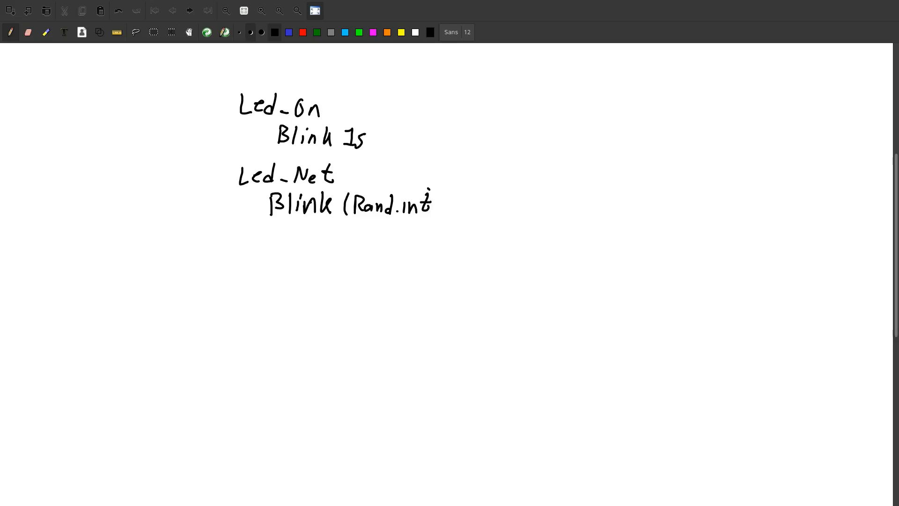
left_click_drag(434, 195, 437, 218)
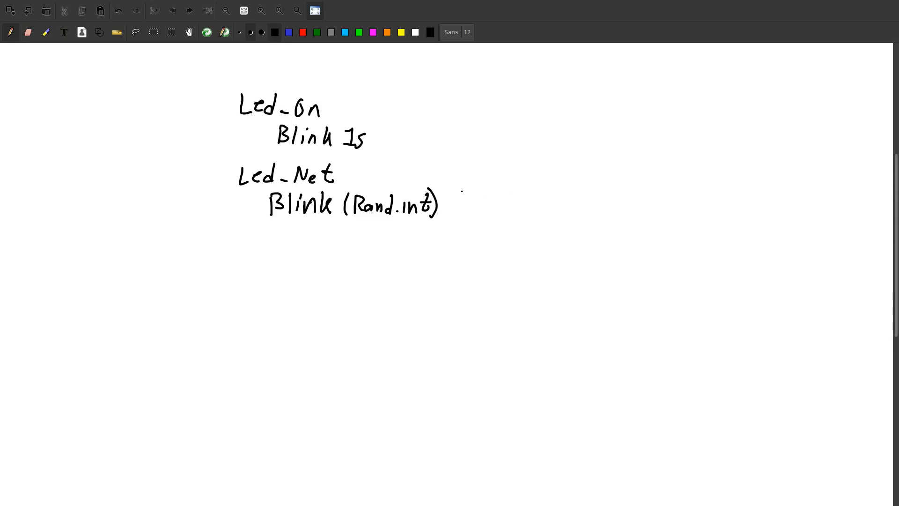
Write the '100ms - 1s' range after the parenthesis and underline Rand.int
left_click_drag(455, 205, 507, 198)
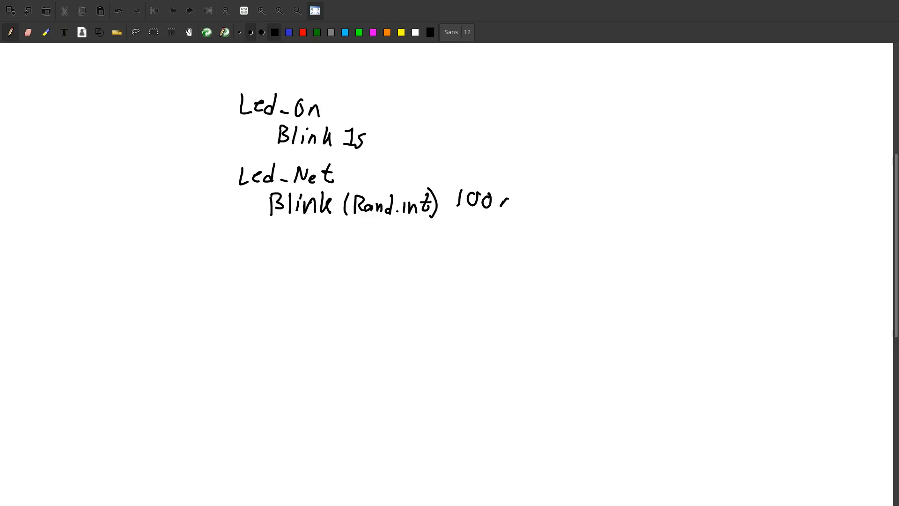
left_click_drag(505, 201, 557, 197)
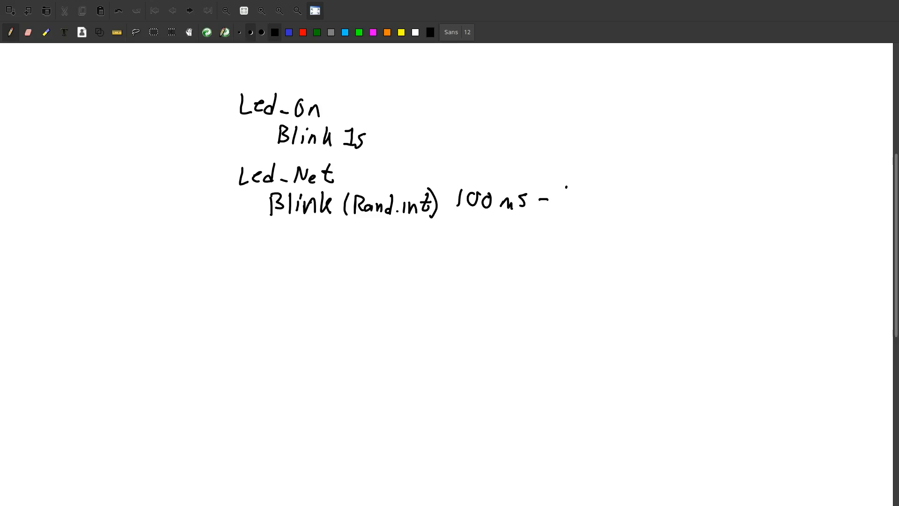
left_click_drag(565, 189, 585, 206)
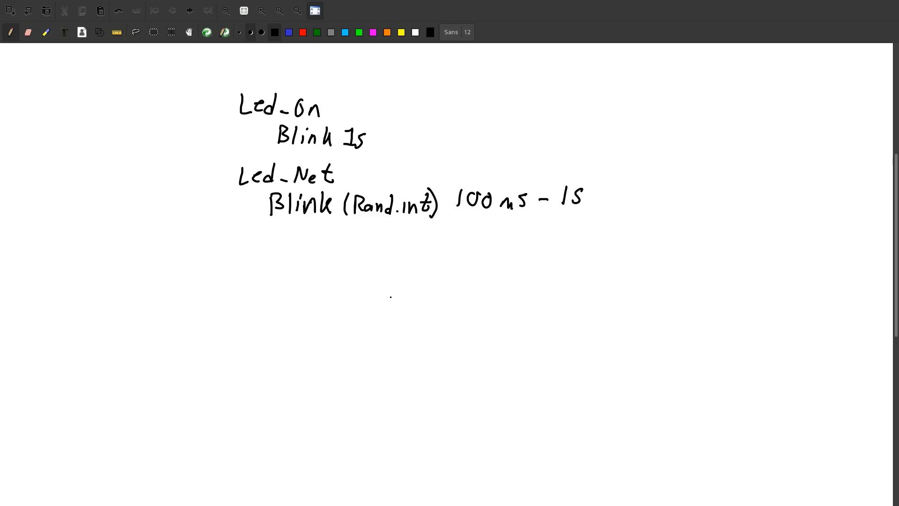
left_click_drag(362, 228, 395, 228)
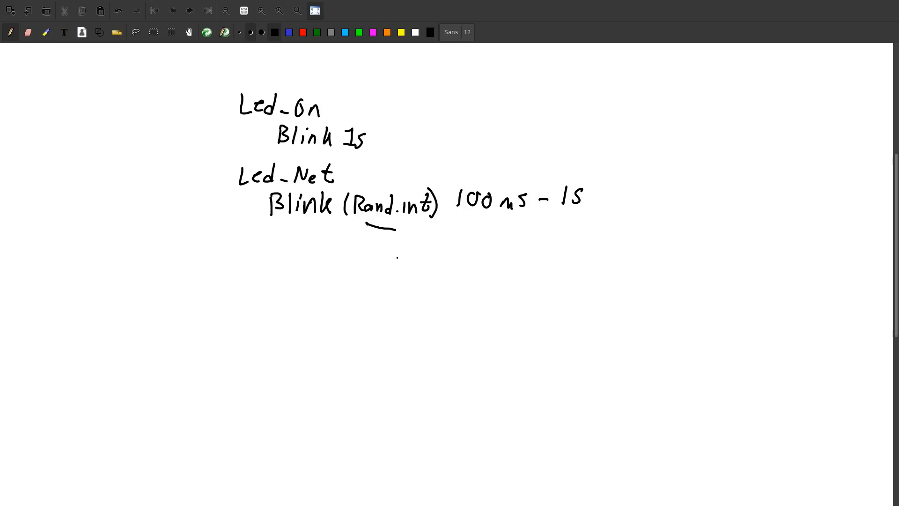